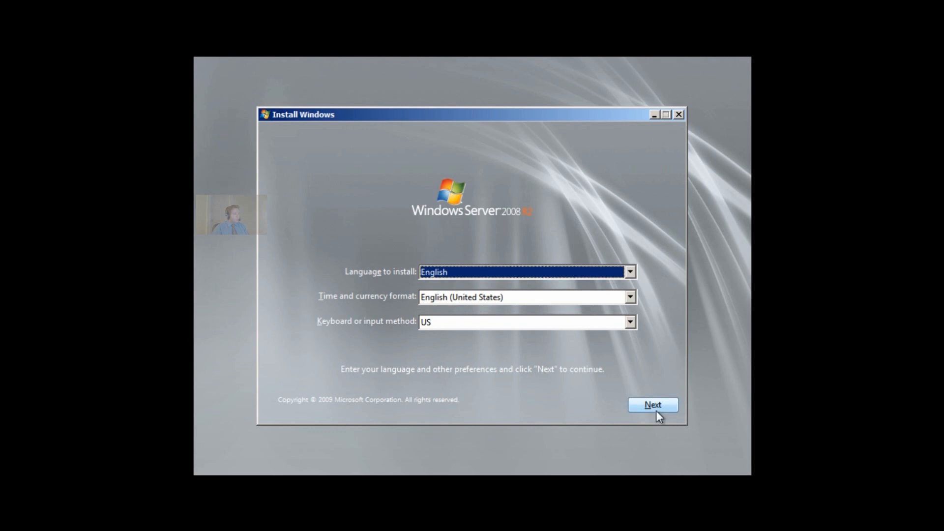
# Keep the English language defaults and begin the Windows installation
pyautogui.click(653, 404)
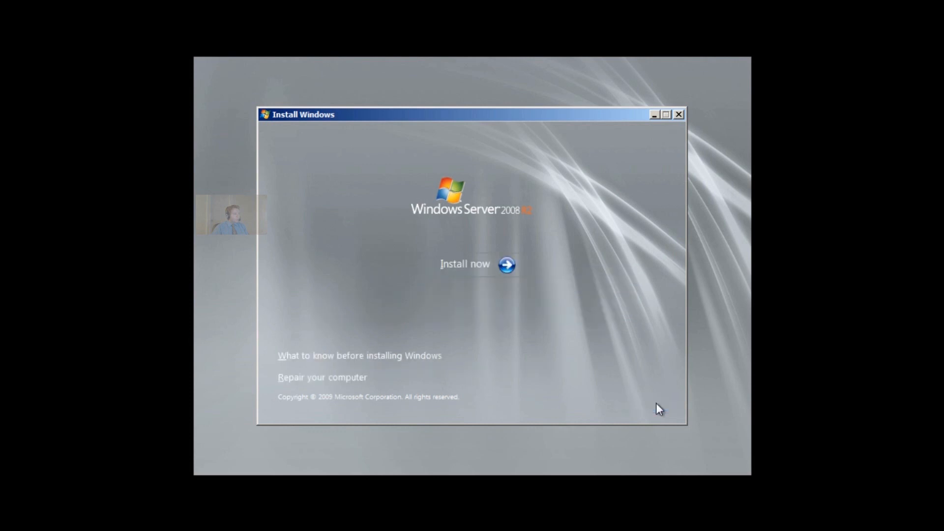
pyautogui.click(465, 263)
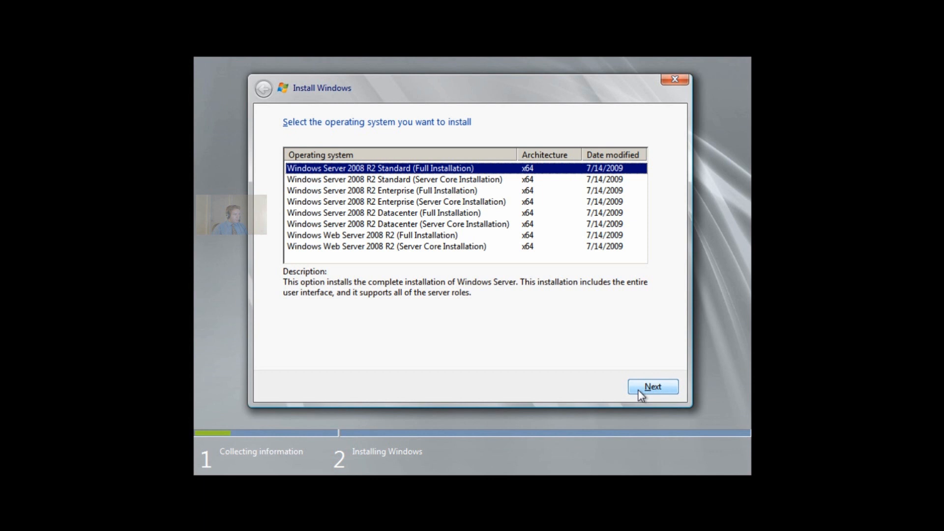
pyautogui.moveTo(608, 377)
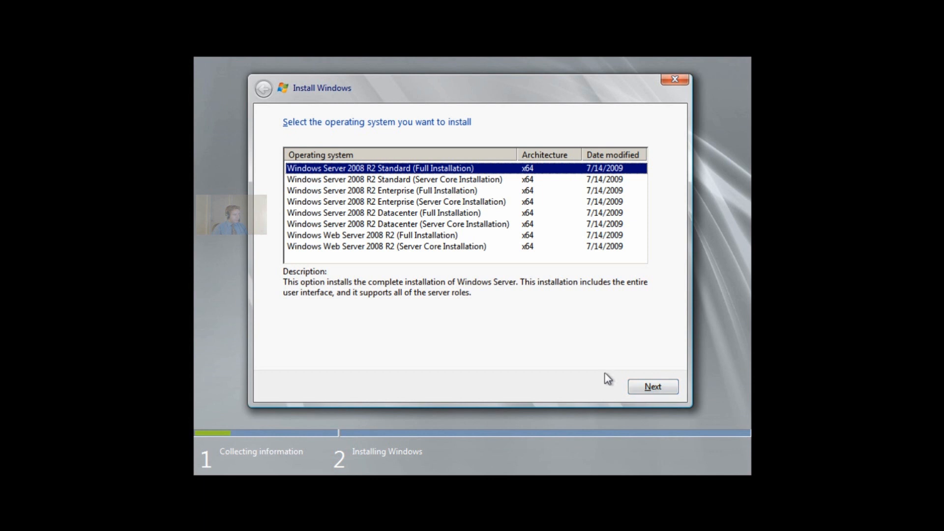
pyautogui.moveTo(389, 216)
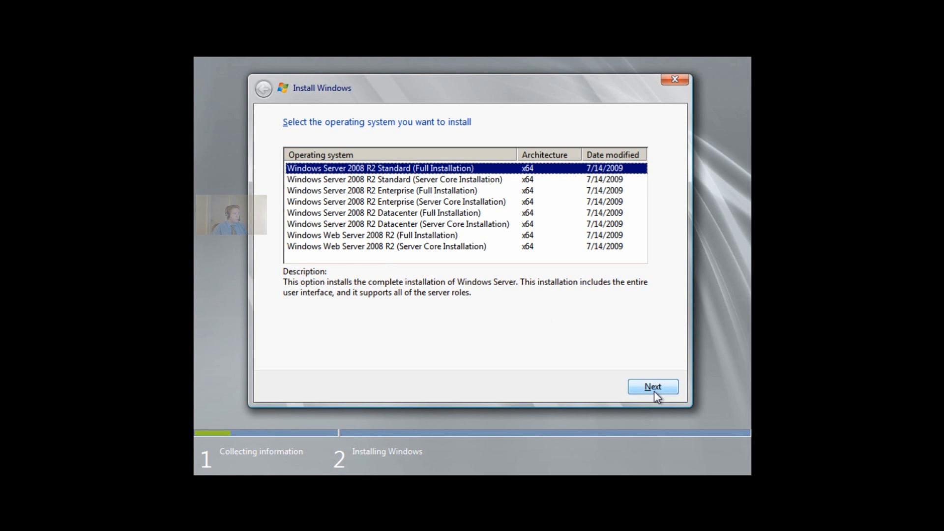
pyautogui.moveTo(658, 393)
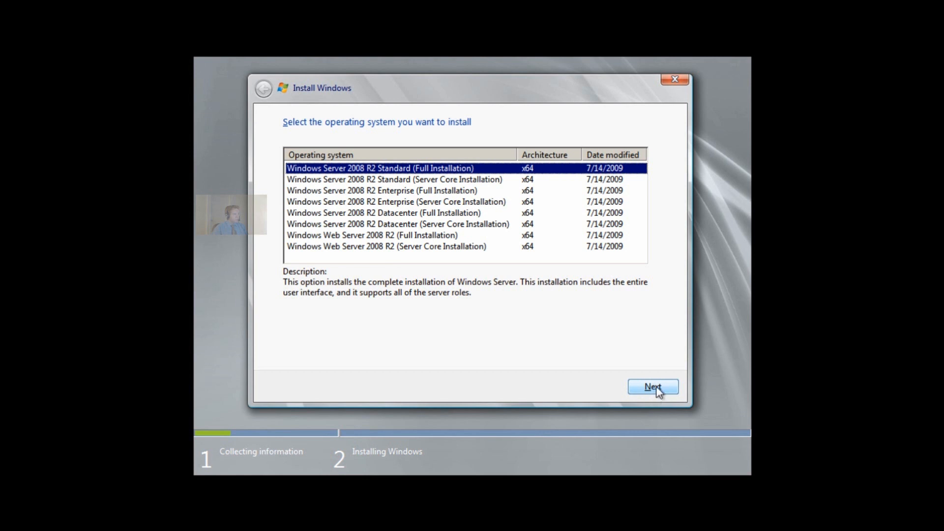
# Confirm the Standard (Full Installation) edition and accept the license terms
pyautogui.click(653, 386)
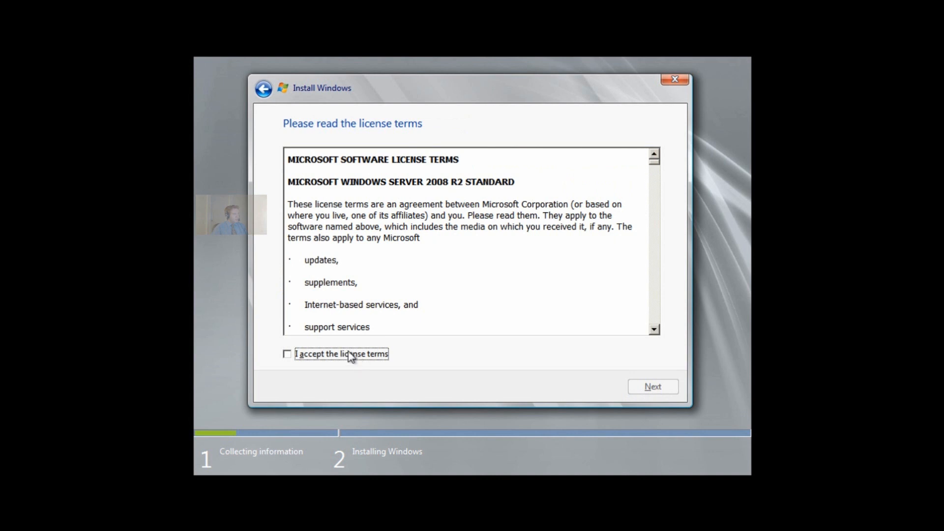
pyautogui.click(652, 385)
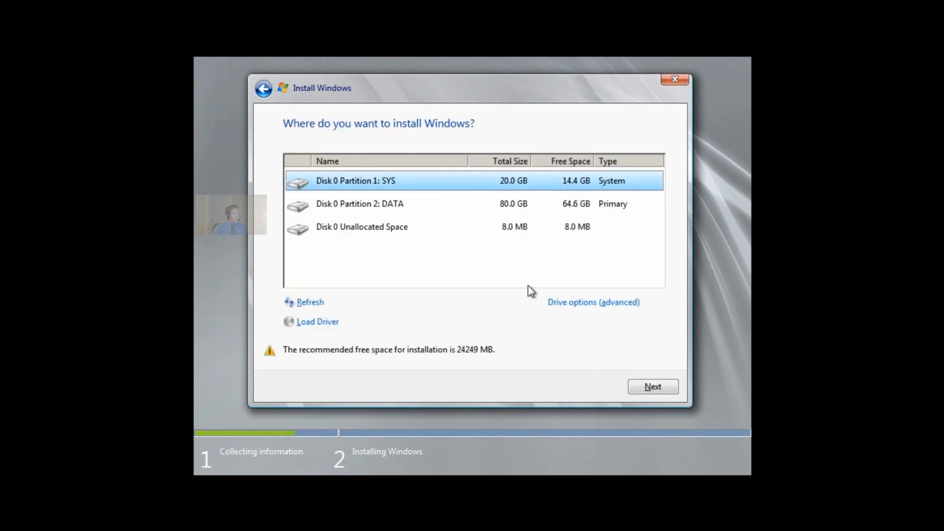
pyautogui.moveTo(593, 302)
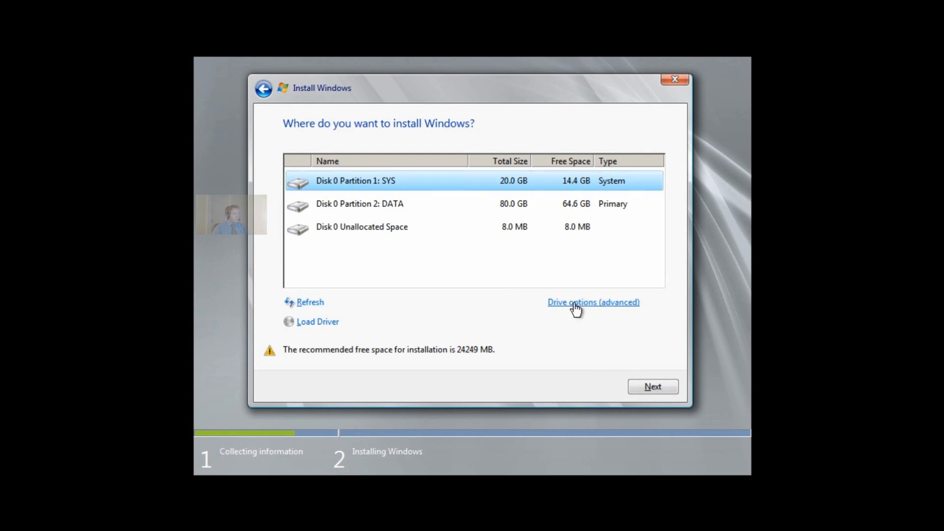
# Delete the SYS and DATA partitions, leaving Disk 0 as 100 GB unallocated
pyautogui.click(592, 302)
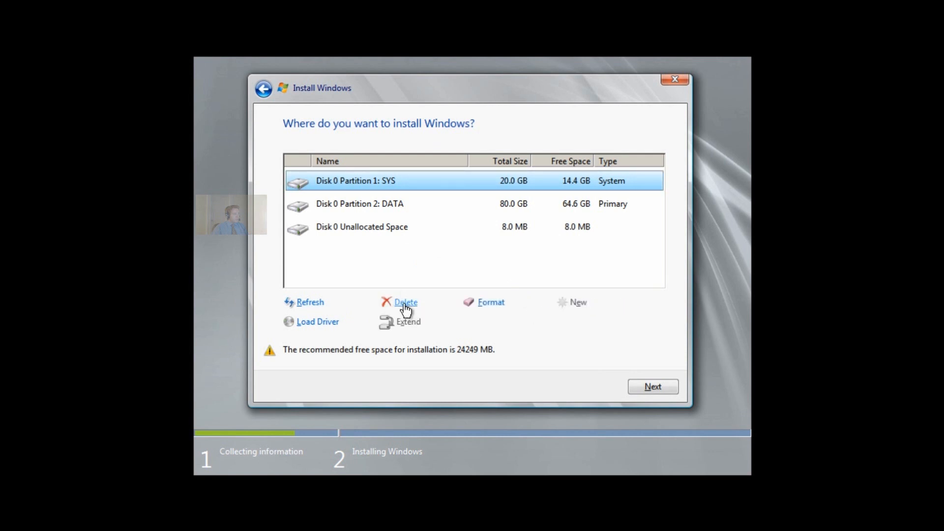
pyautogui.click(404, 302)
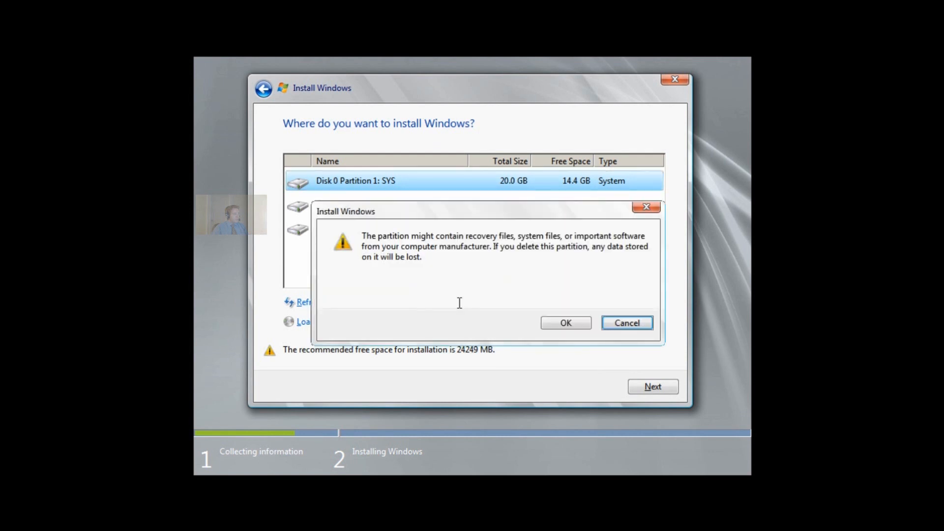
pyautogui.click(564, 322)
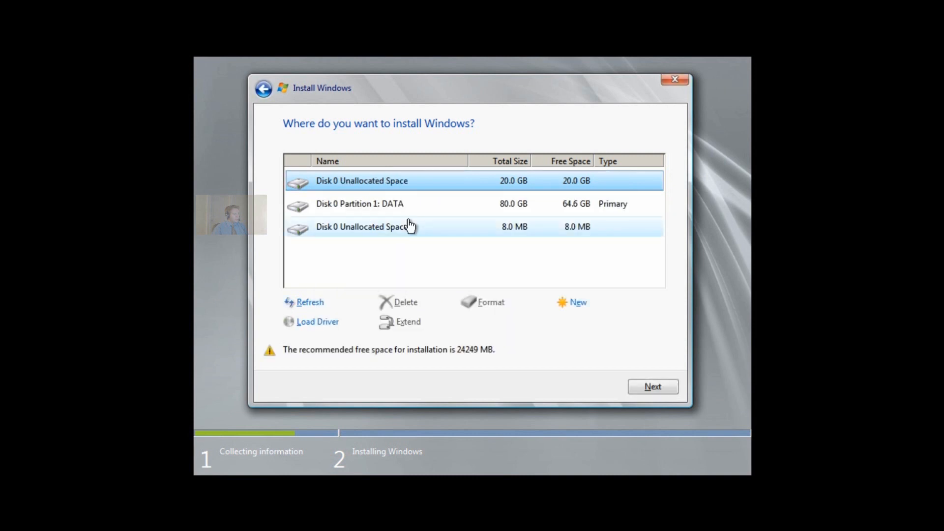
pyautogui.click(360, 203)
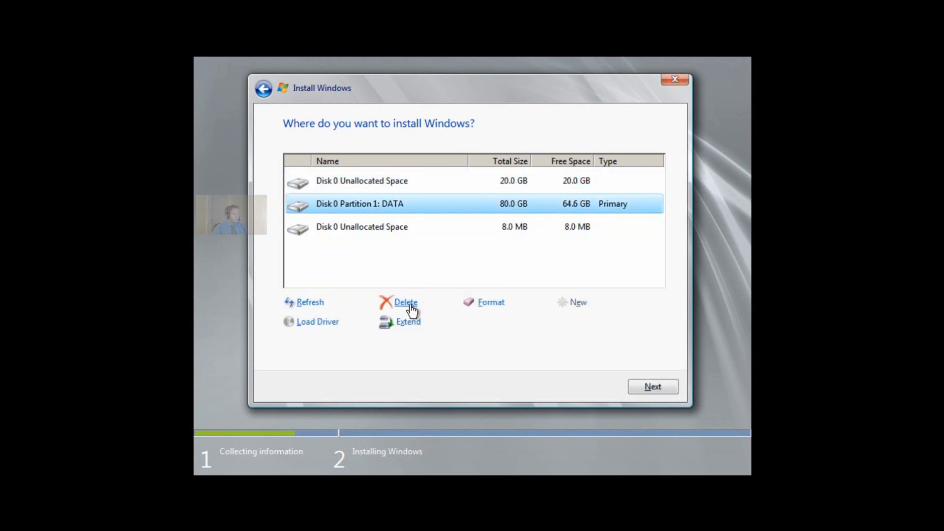
pyautogui.click(405, 302)
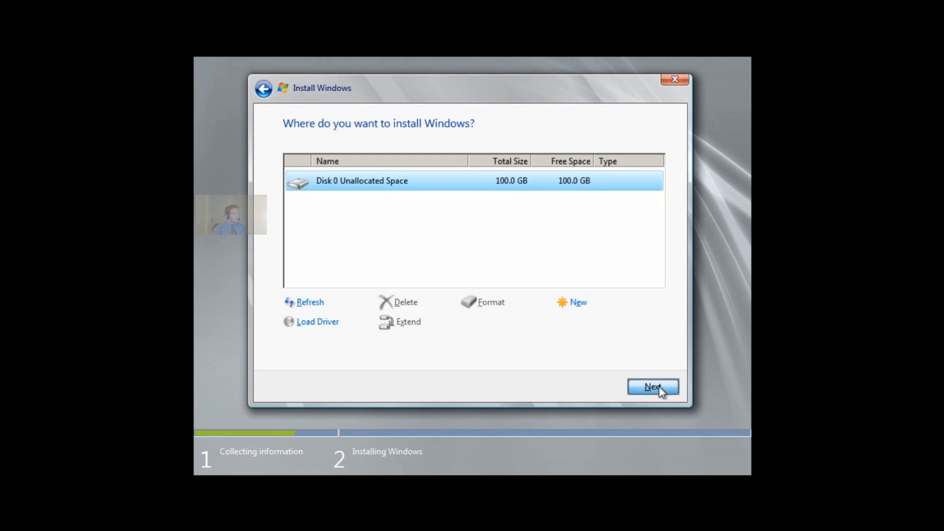
pyautogui.click(653, 387)
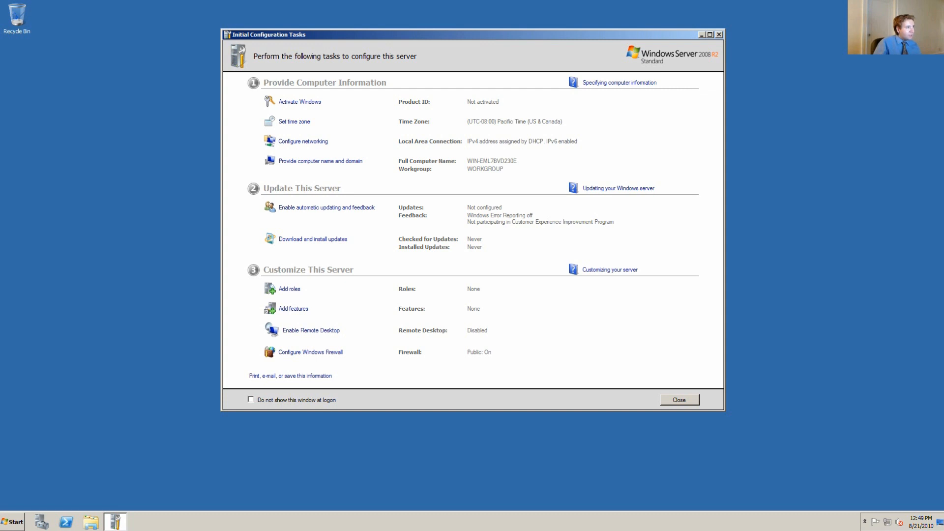
pyautogui.moveTo(294, 121)
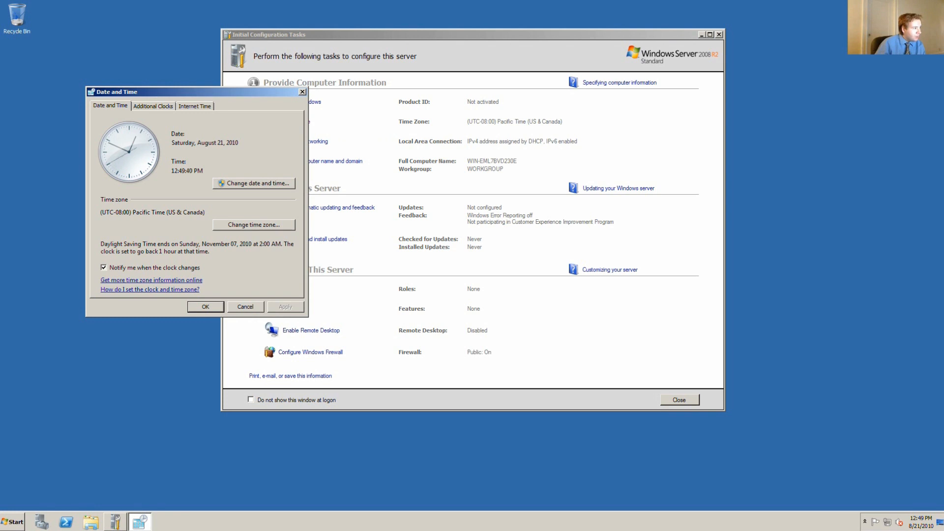
# Bring up the time zone settings and the list of time zones
pyautogui.click(254, 224)
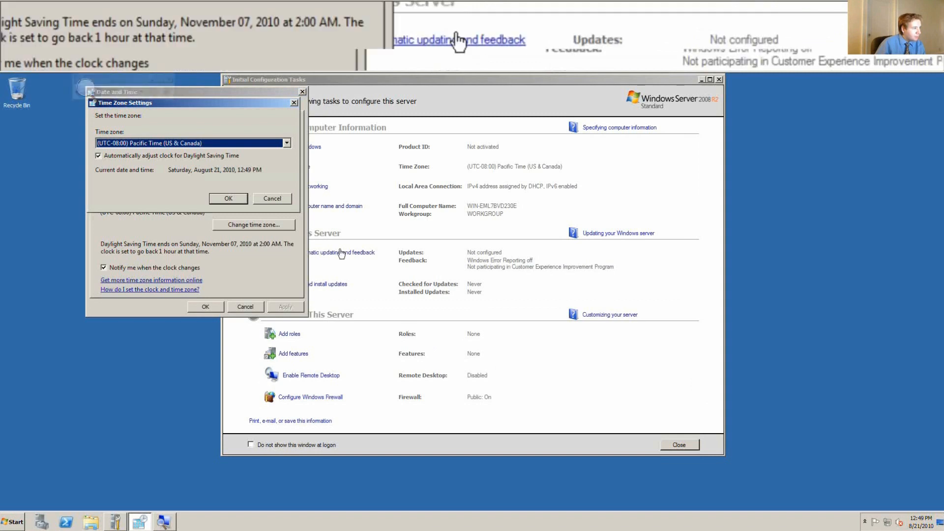
pyautogui.click(287, 142)
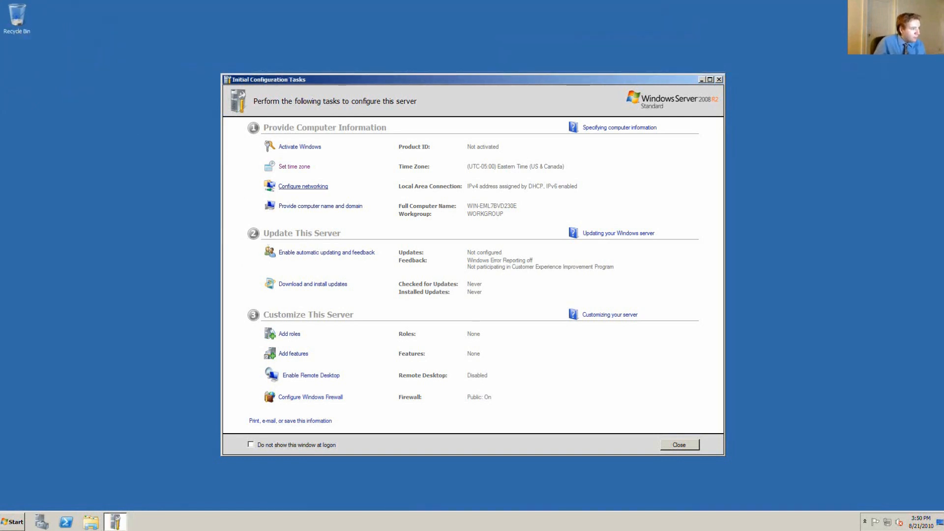
pyautogui.moveTo(303, 186)
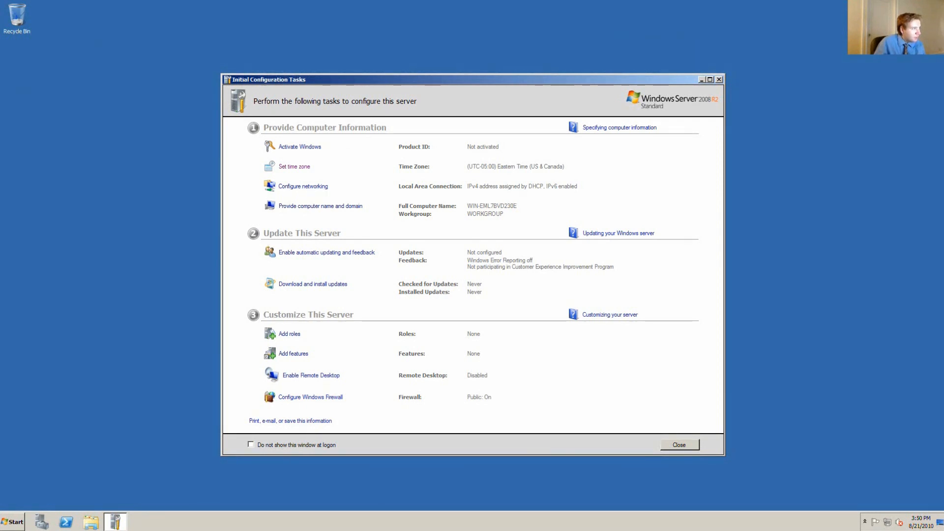
pyautogui.moveTo(321, 206)
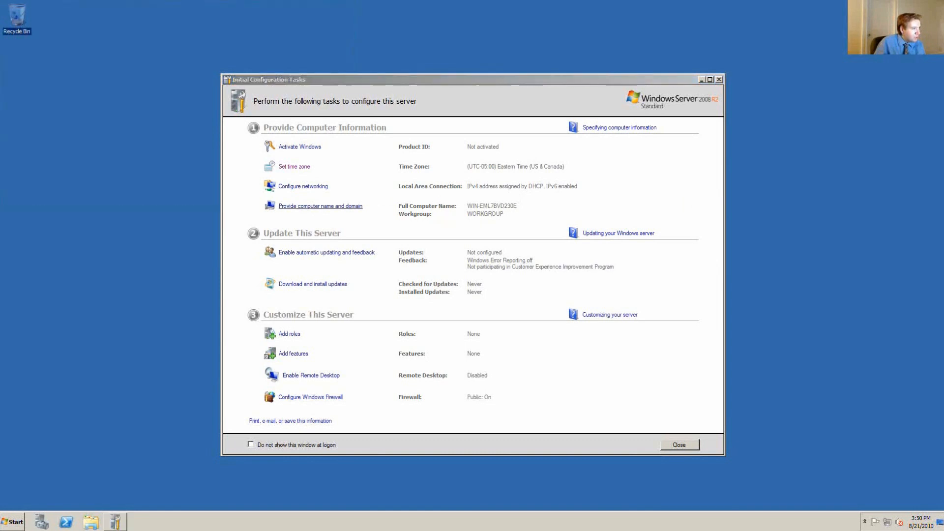
# Rename the computer to SERVER in the computer name settings
pyautogui.click(321, 206)
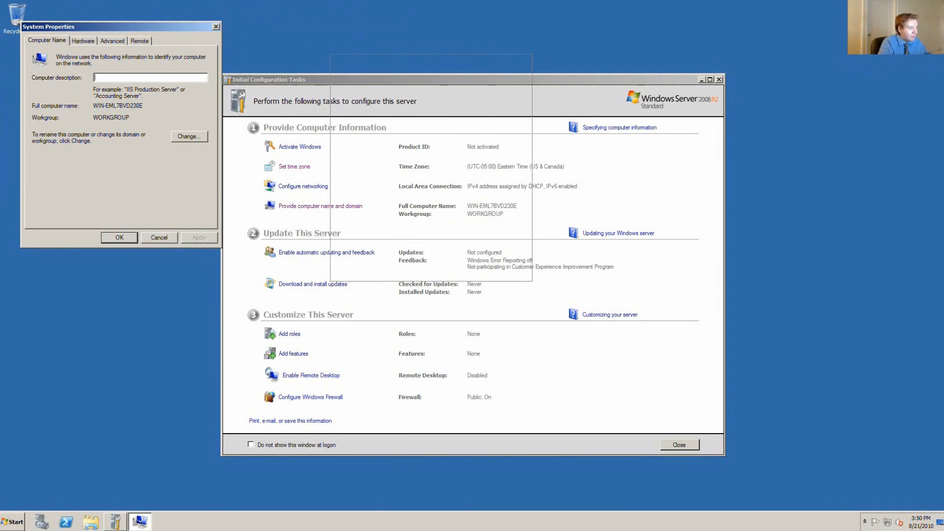
pyautogui.click(189, 136)
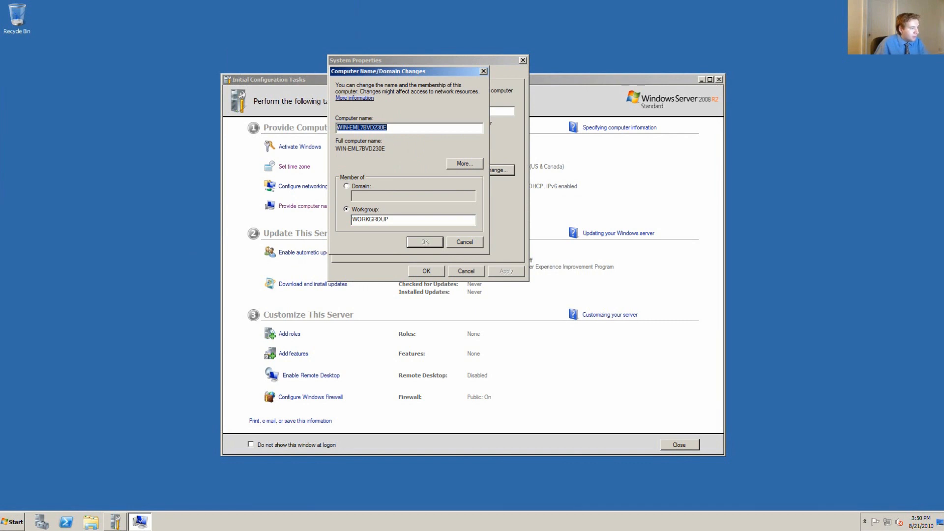
pyautogui.write('SERVER')
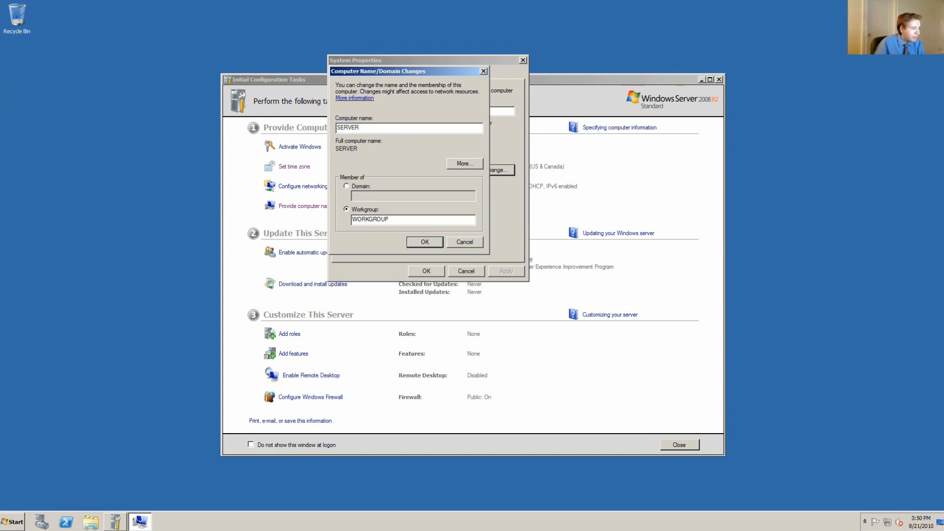
pyautogui.click(424, 241)
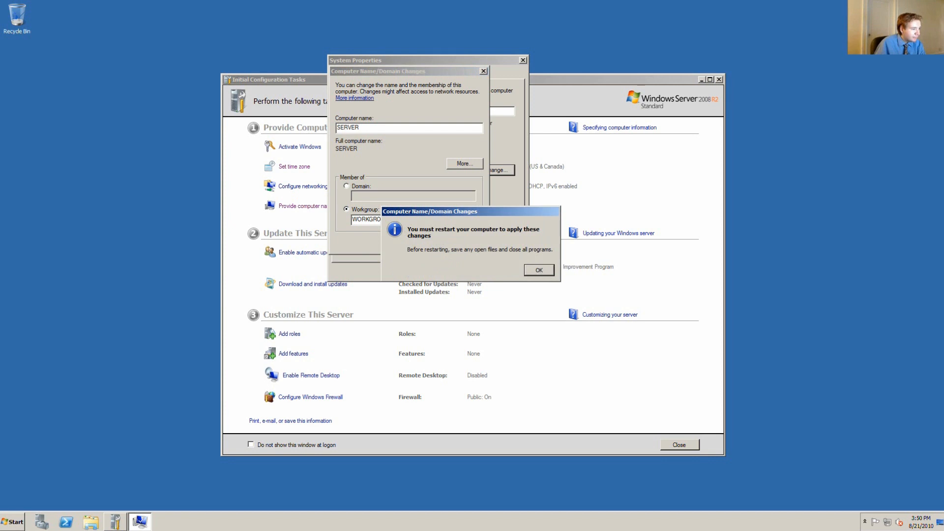
# Acknowledge the restart notice and restart the server now to apply the name
pyautogui.click(538, 269)
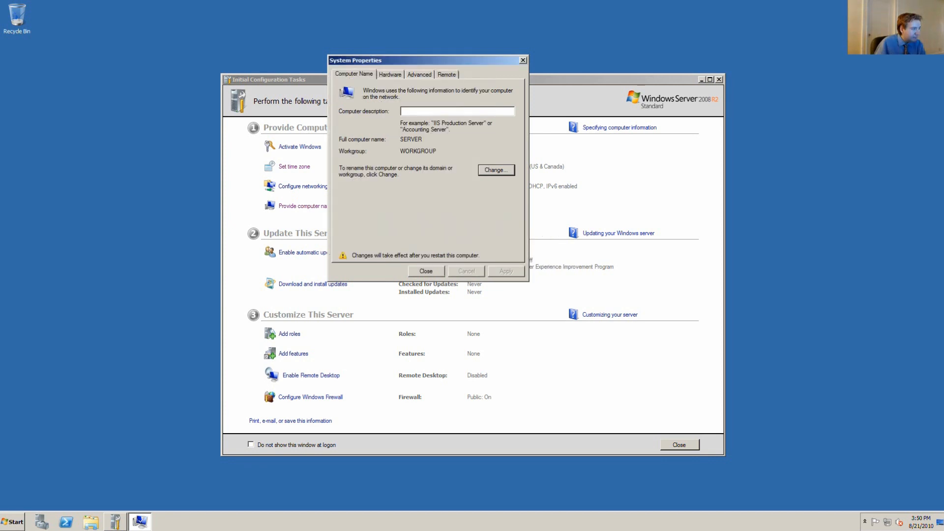
pyautogui.click(426, 271)
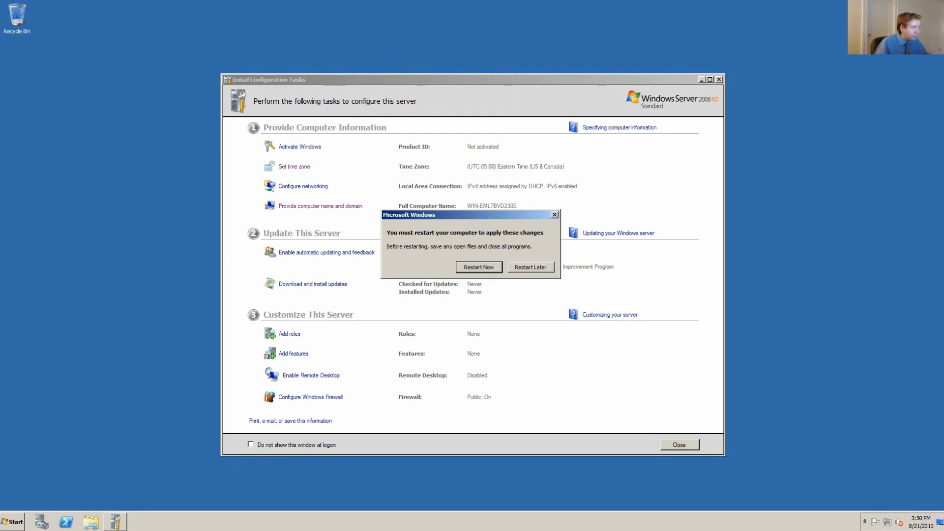
pyautogui.click(479, 267)
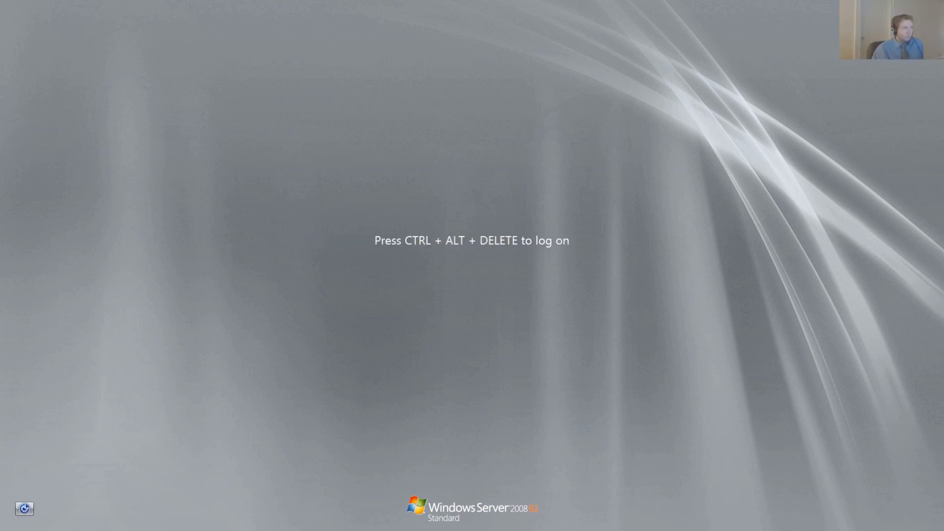
# Log back on as Administrator after the restart
pyautogui.press('ctrl+alt+delete')
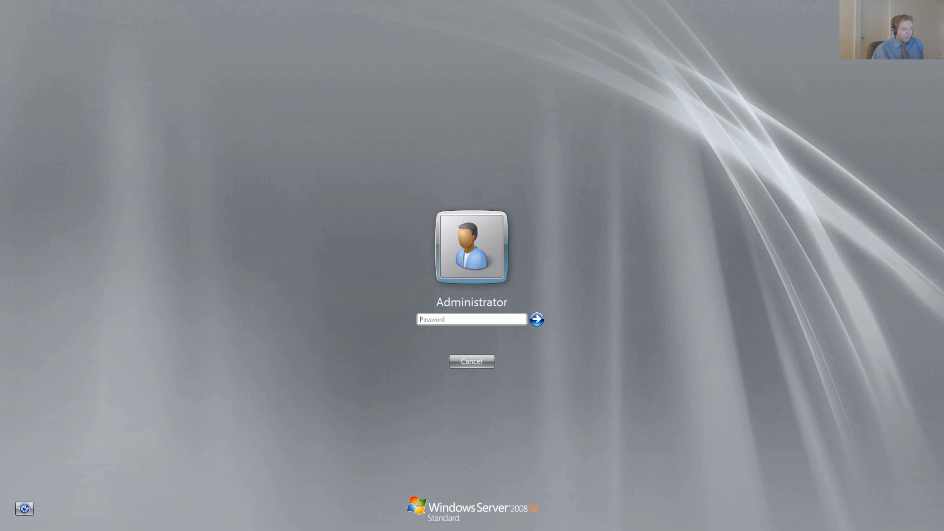
pyautogui.click(535, 318)
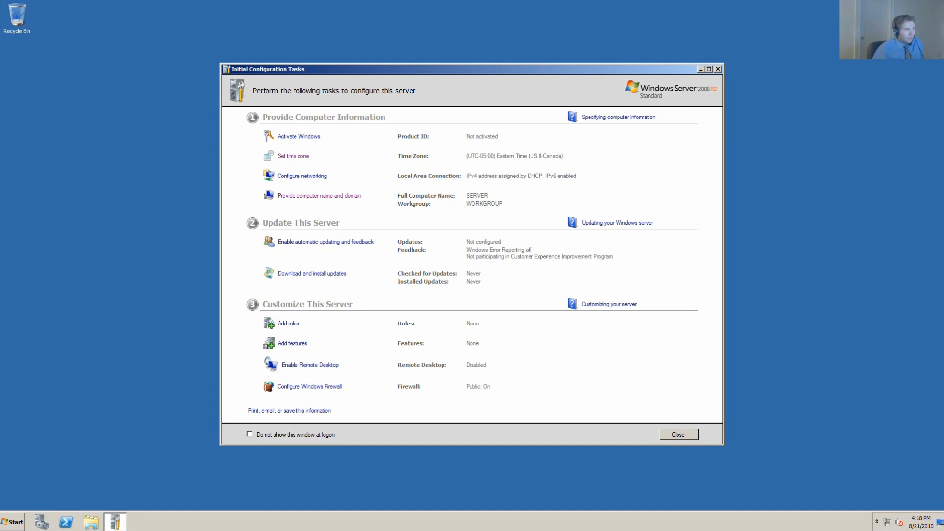
pyautogui.moveTo(319, 194)
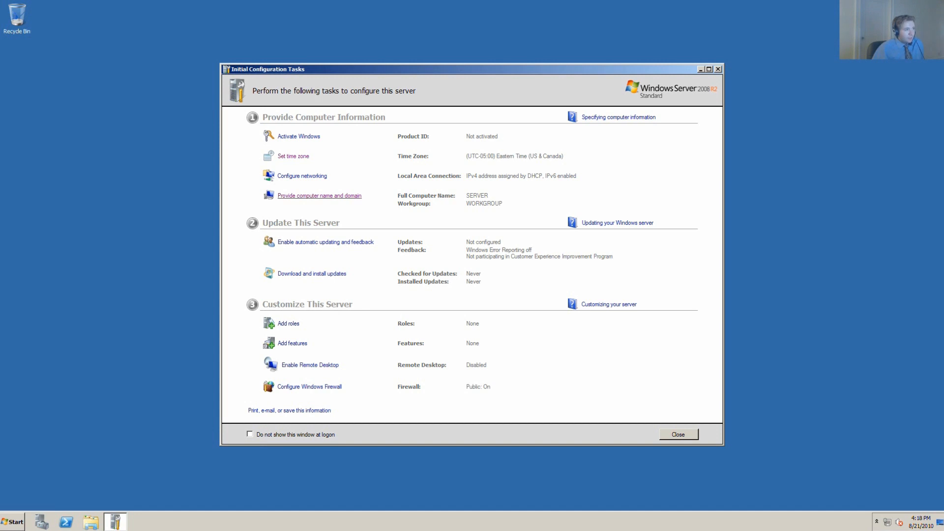
pyautogui.moveTo(302, 175)
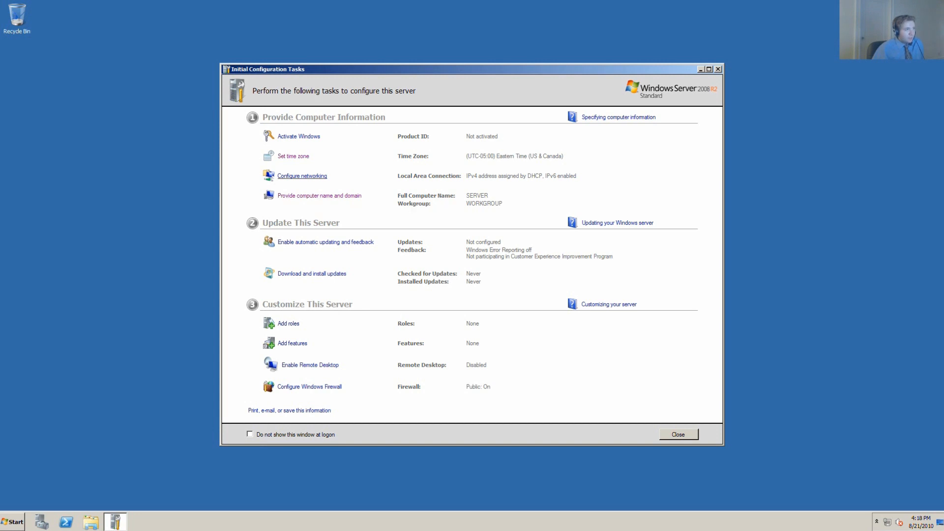
pyautogui.moveTo(302, 176)
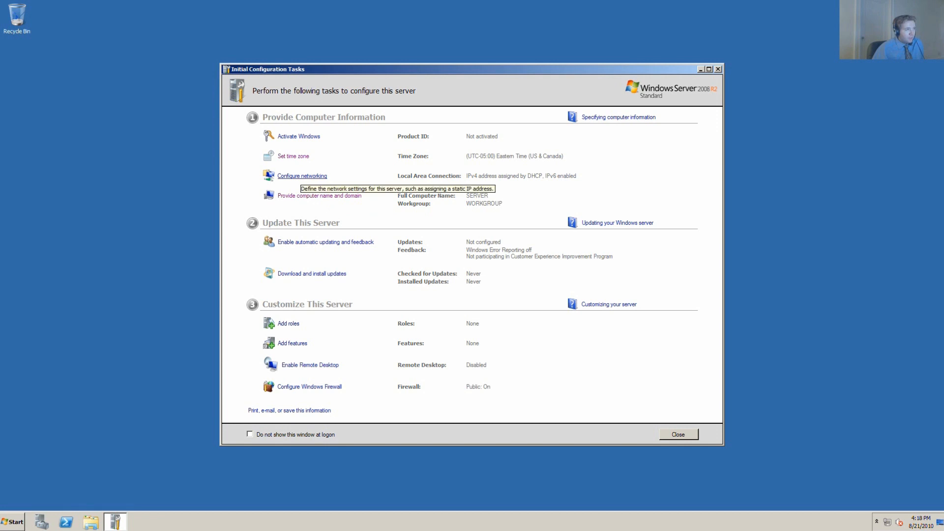
# Bring up the server's network connections from Configure networking
pyautogui.click(301, 176)
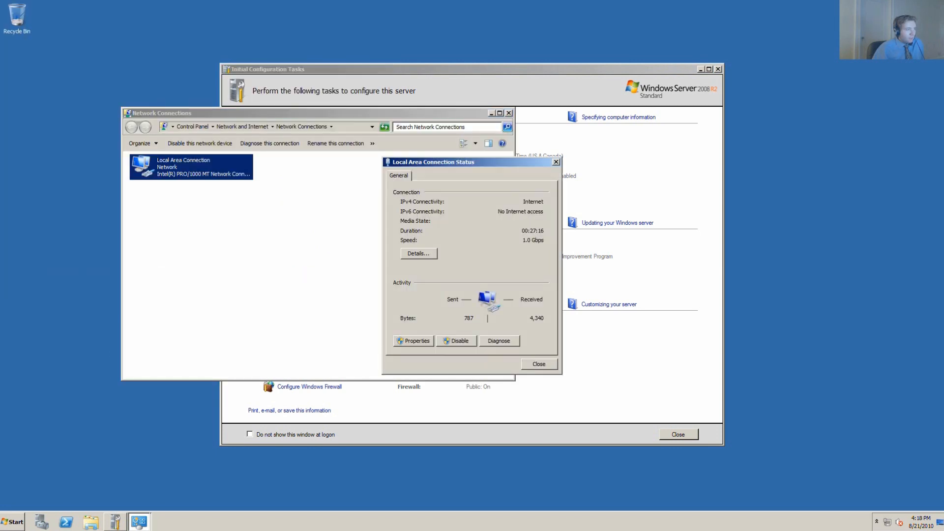
# Bring up the IPv4 properties of the Local Area Connection
pyautogui.click(415, 341)
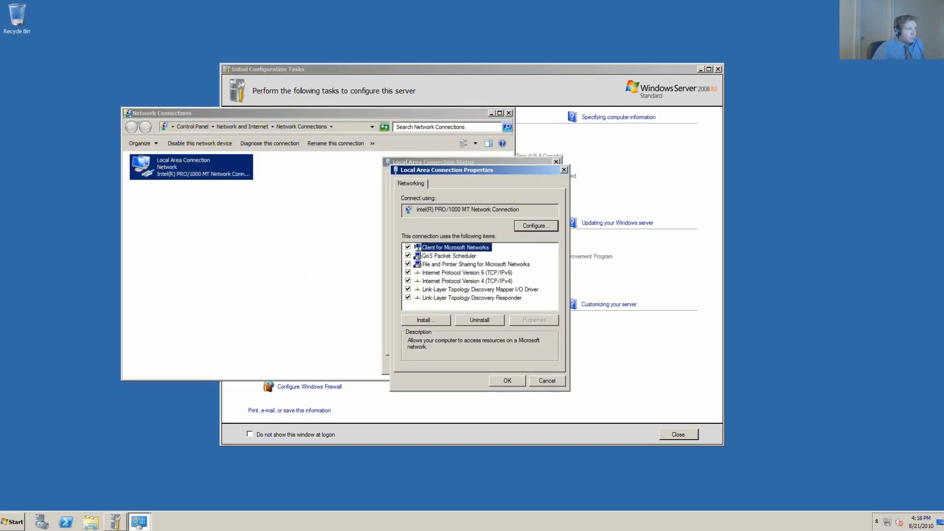
pyautogui.click(465, 281)
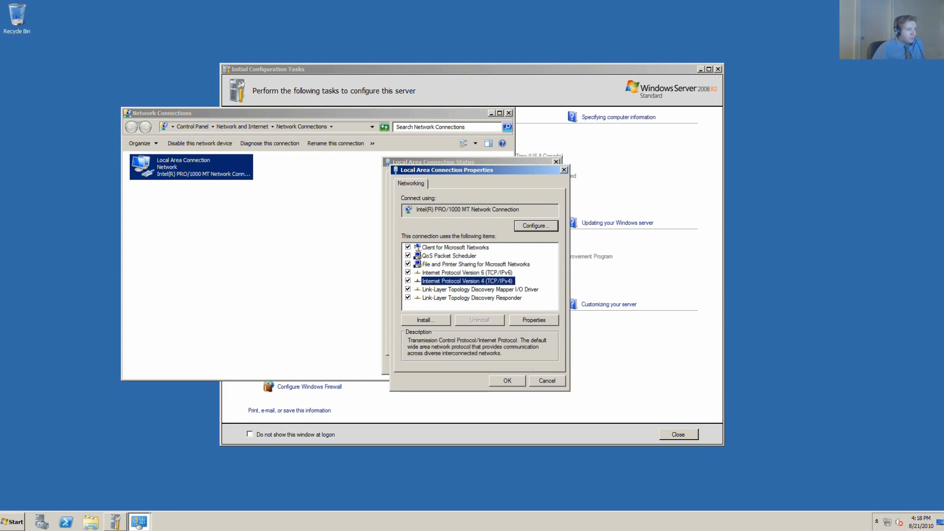
pyautogui.click(533, 320)
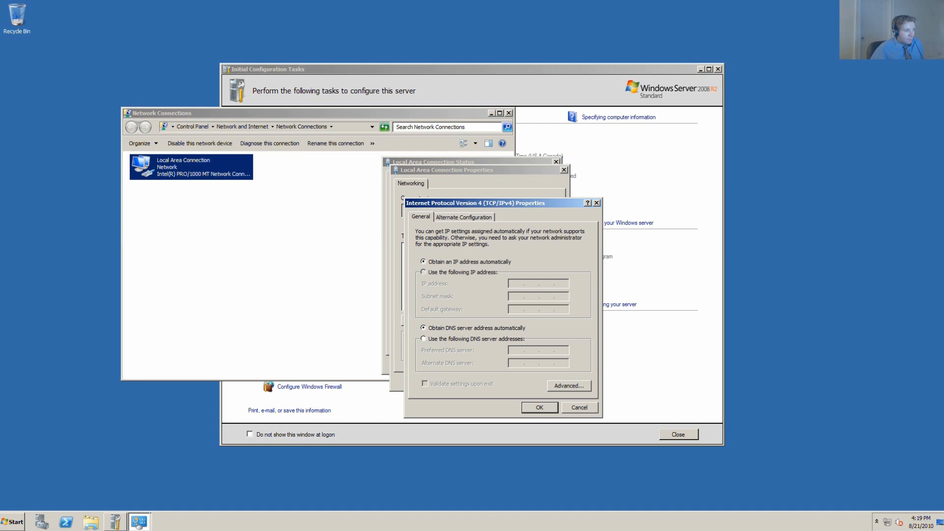
# Set static IP 192.168.1.15, mask 255.255.255.0 and gateway 192.168.1.1
pyautogui.click(422, 273)
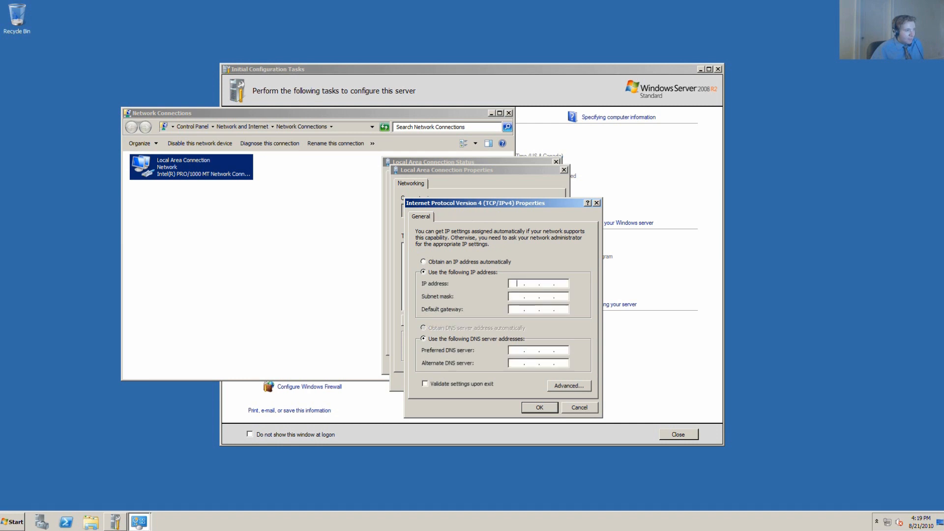
pyautogui.write('192 .  .  .')
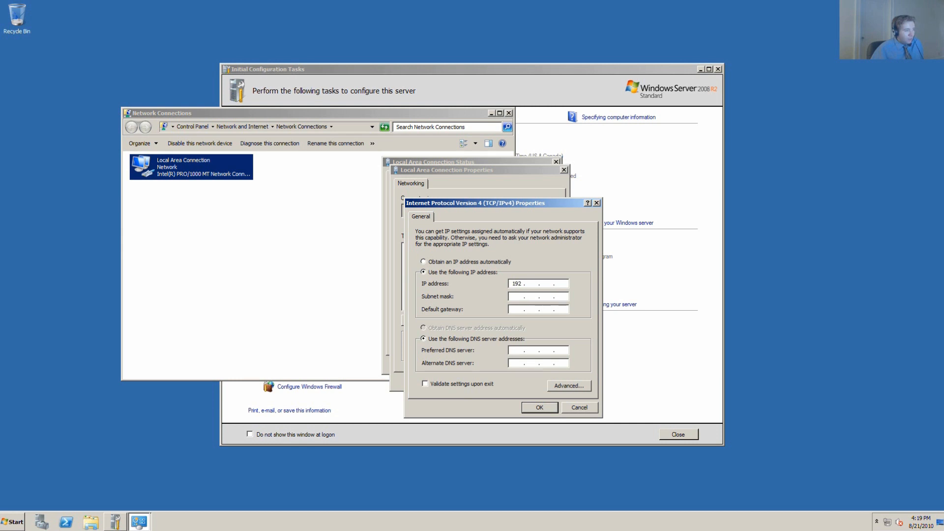
pyautogui.write('168')
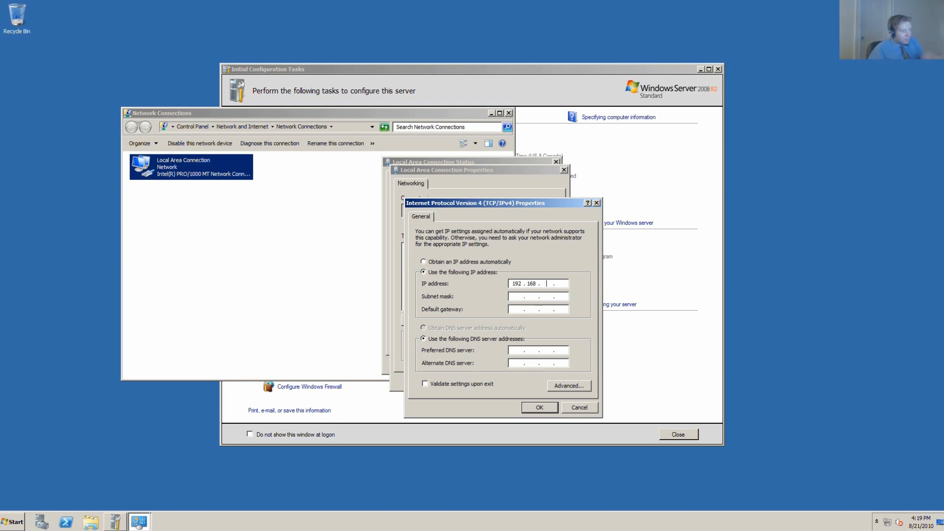
pyautogui.write('1')
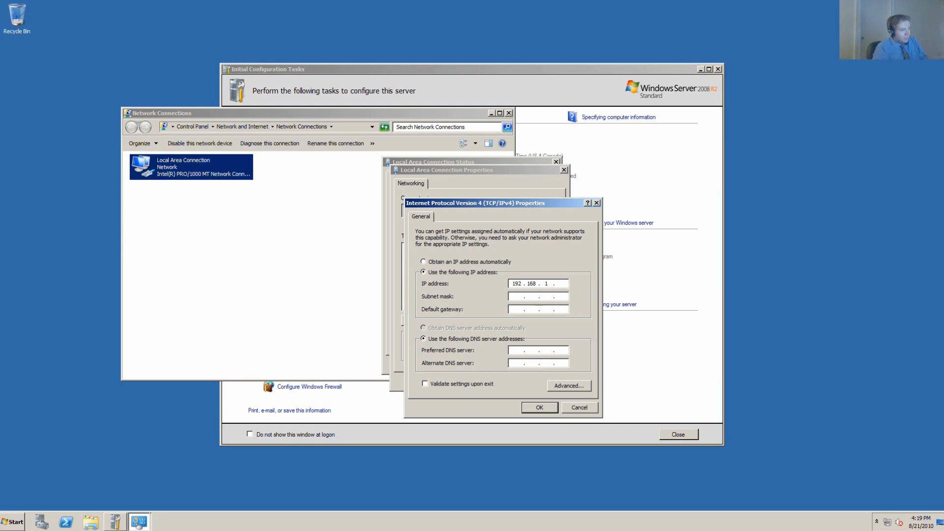
pyautogui.write('15')
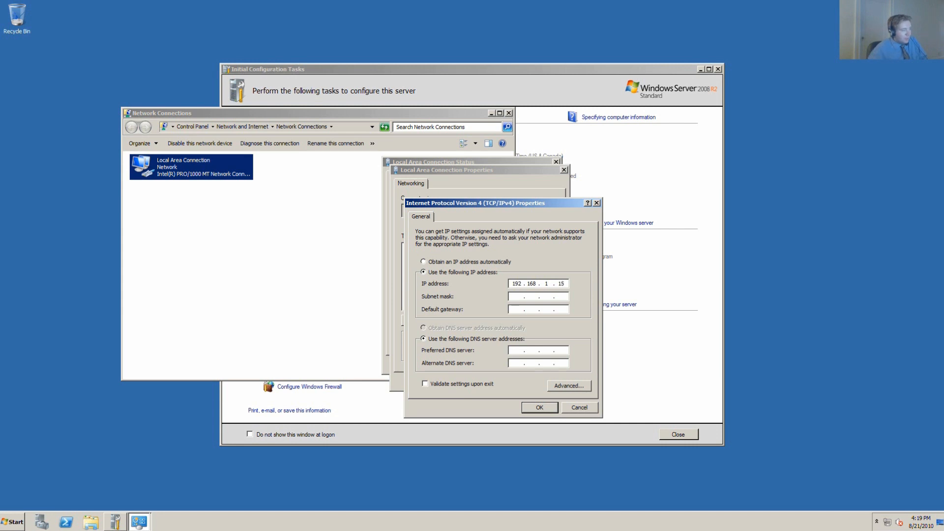
pyautogui.write('255.255.255.0')
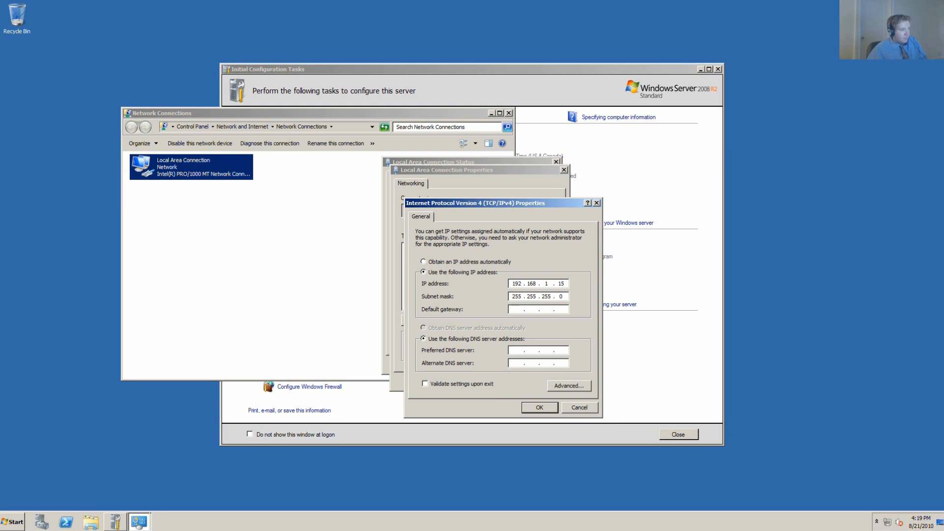
pyautogui.write('192 . 168 . 1 . 1')
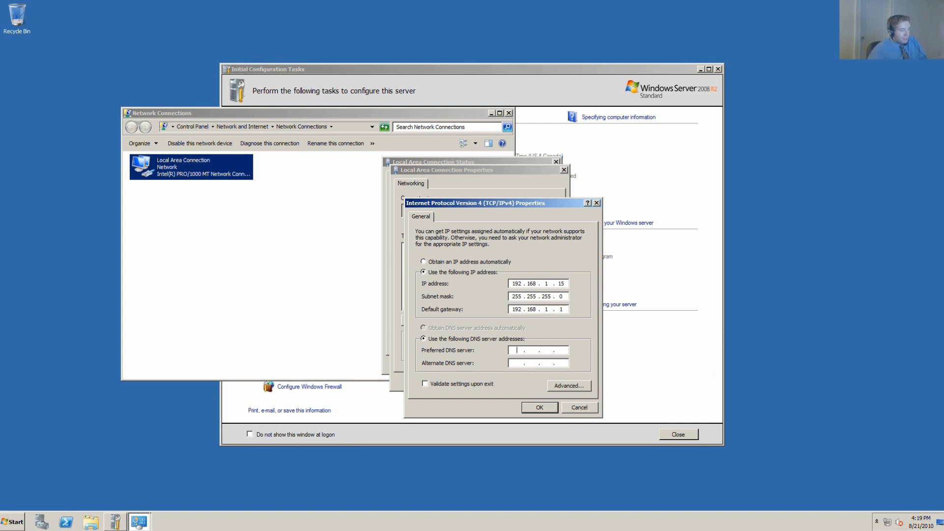
# Enter 8.8.8 as the start of the preferred DNS server address
pyautogui.click(536, 350)
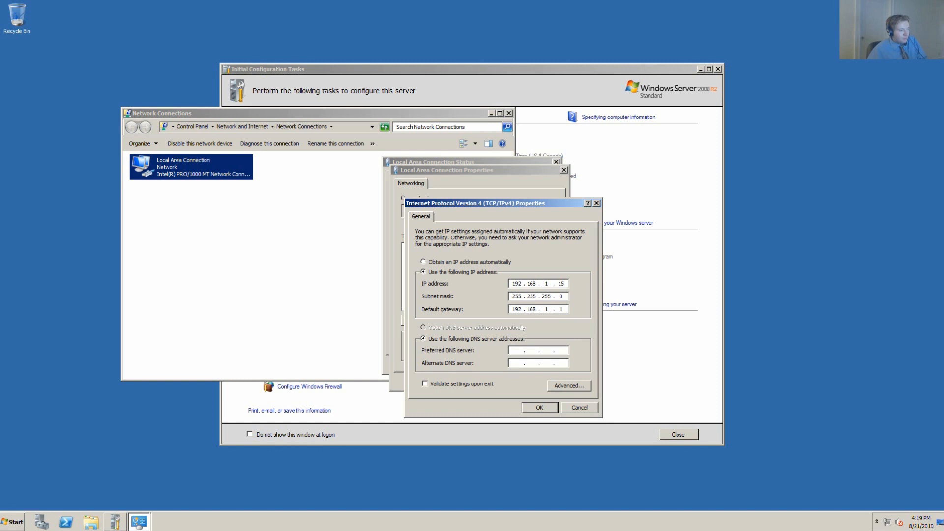
pyautogui.write('8.8.8')
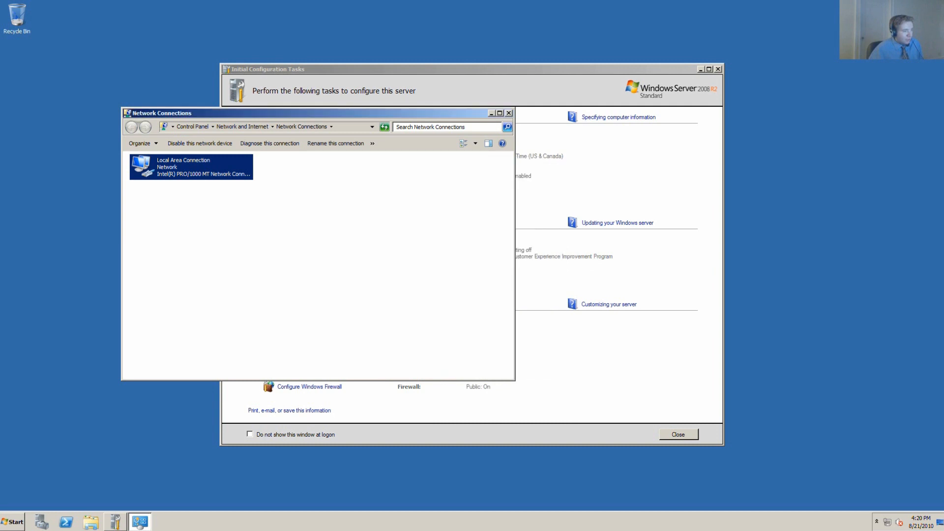
pyautogui.moveTo(12, 522)
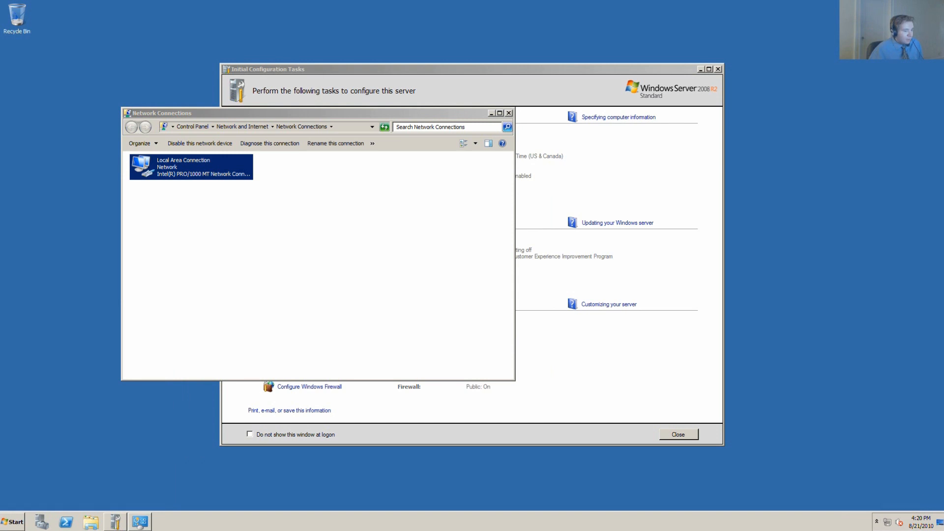
# Close Network Connections and bring up the automatic updating and feedback settings
pyautogui.click(509, 113)
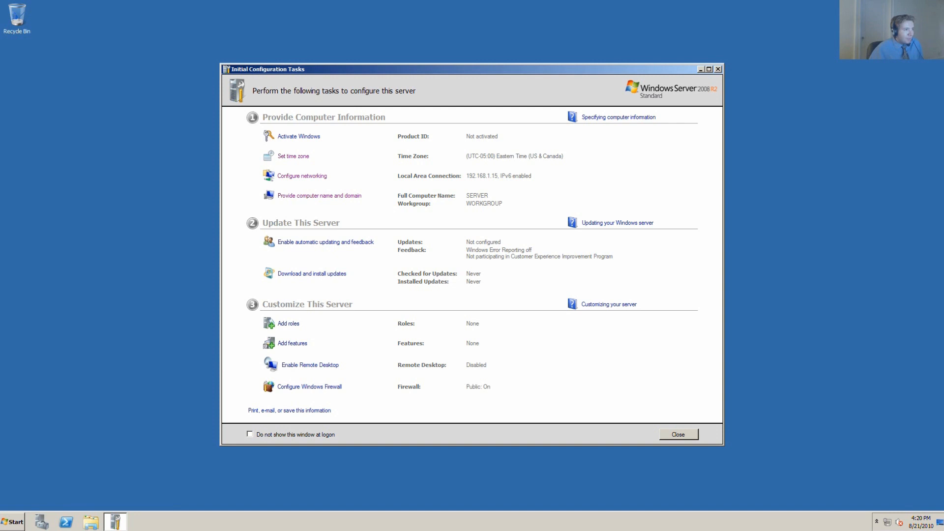
pyautogui.moveTo(326, 242)
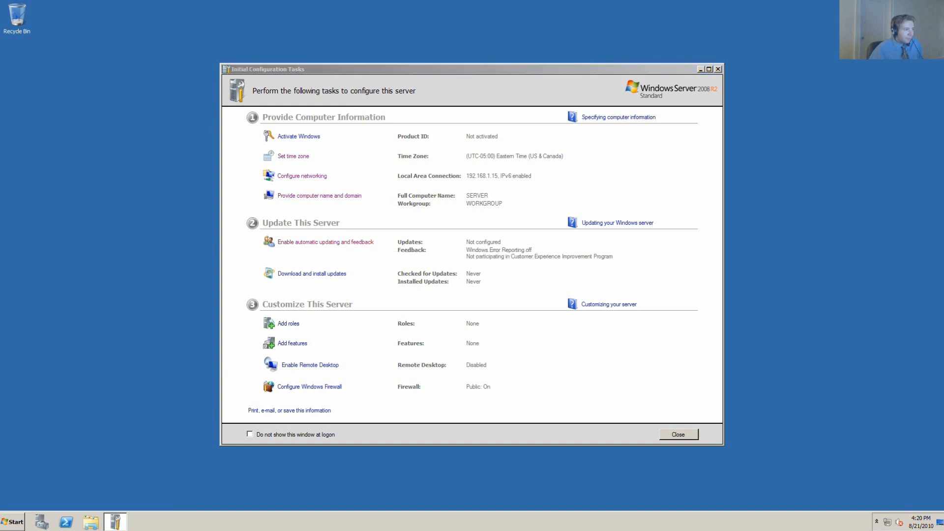
pyautogui.click(326, 242)
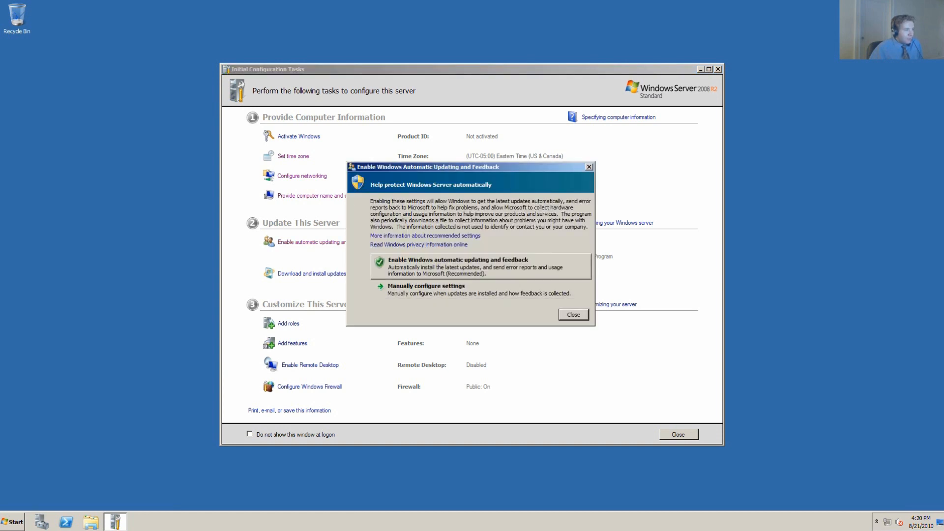
# Enable recommended automatic updating and feedback, then go to Windows Update
pyautogui.click(572, 315)
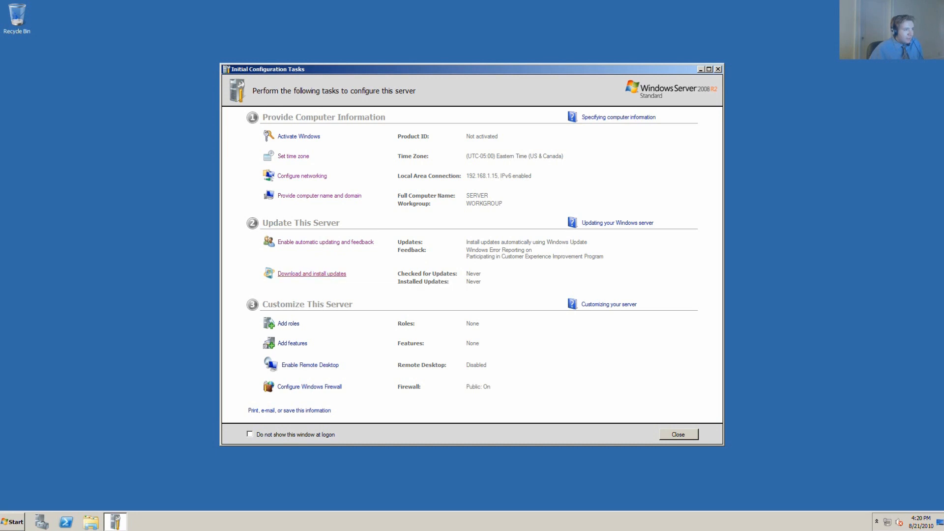
pyautogui.click(311, 273)
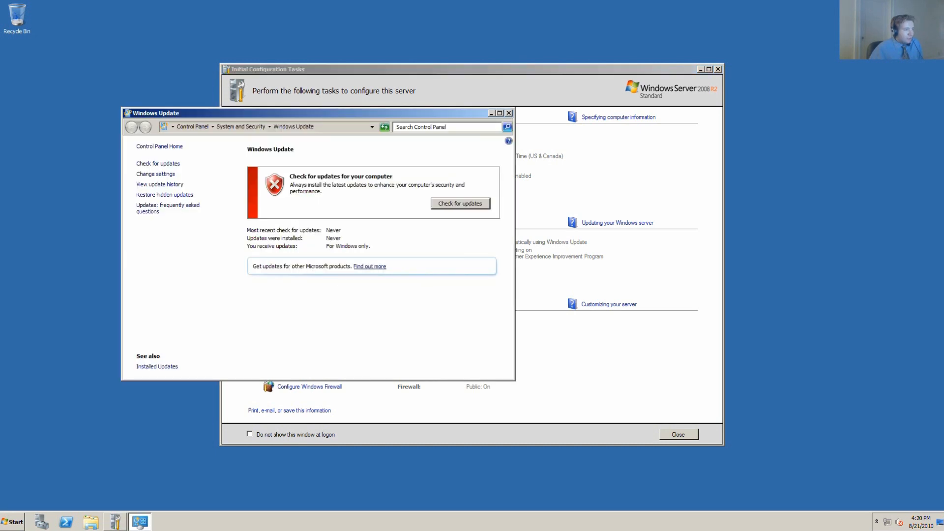
# Set updates to download but let me choose whether to install, revealing 45 important updates (105.3 MB)
pyautogui.click(156, 174)
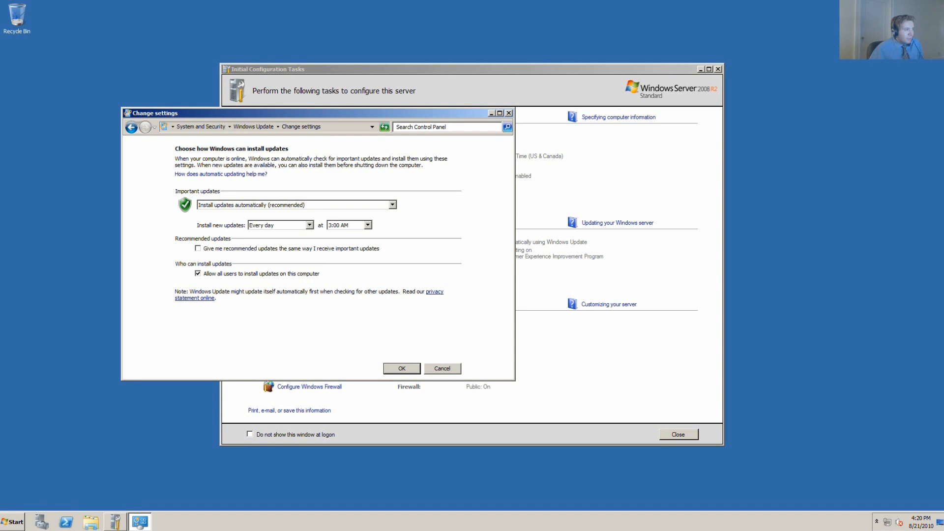
pyautogui.click(393, 205)
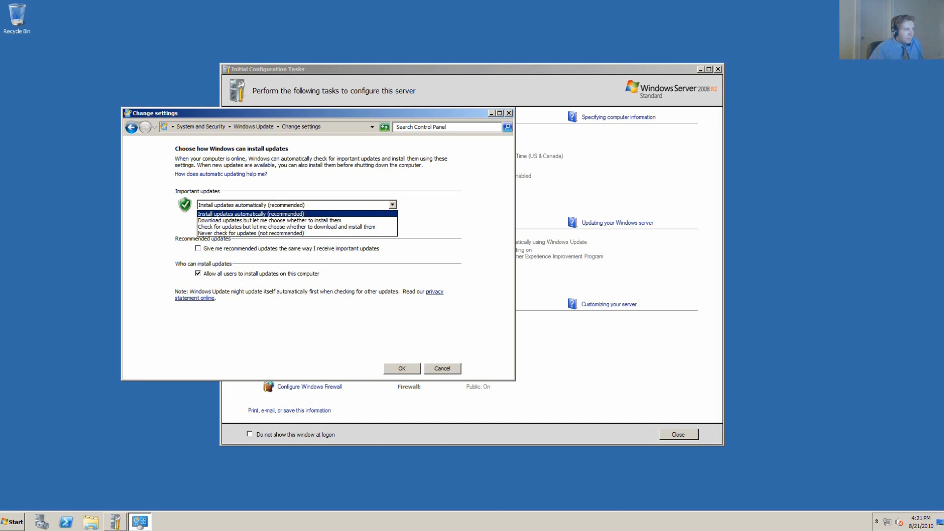
pyautogui.click(264, 219)
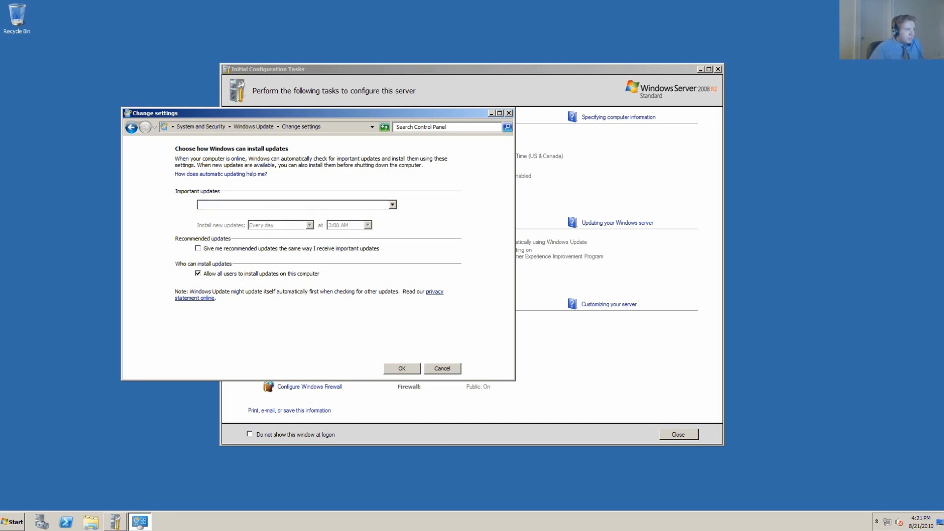
pyautogui.click(295, 205)
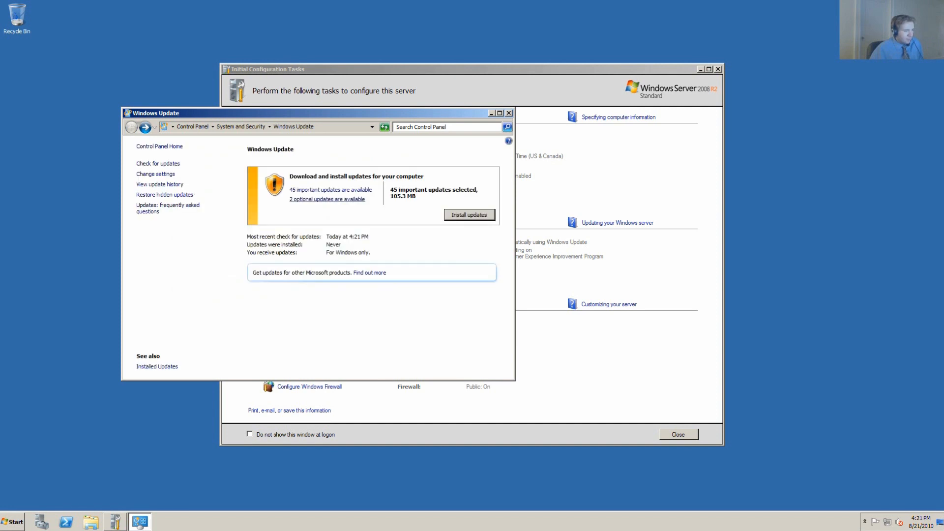
# Review the list of 45 important updates and accept the selection with OK
pyautogui.click(331, 189)
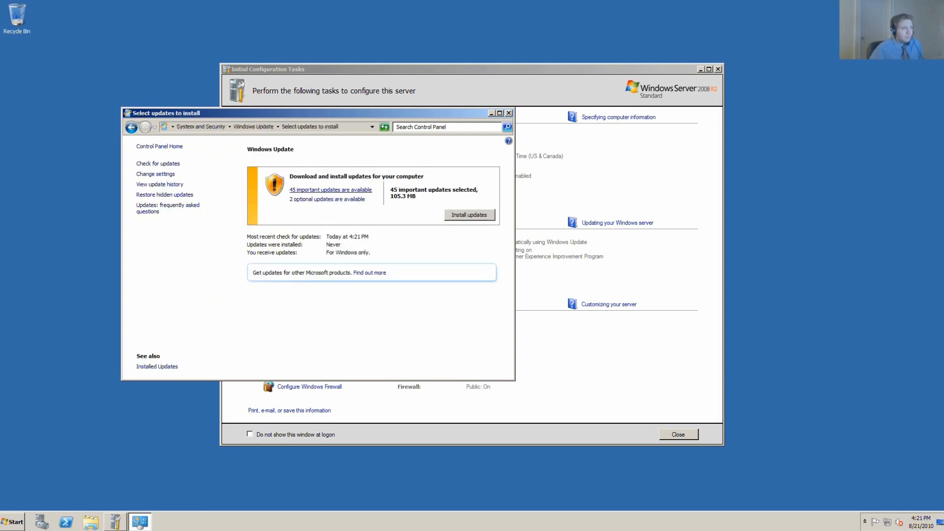
pyautogui.click(330, 190)
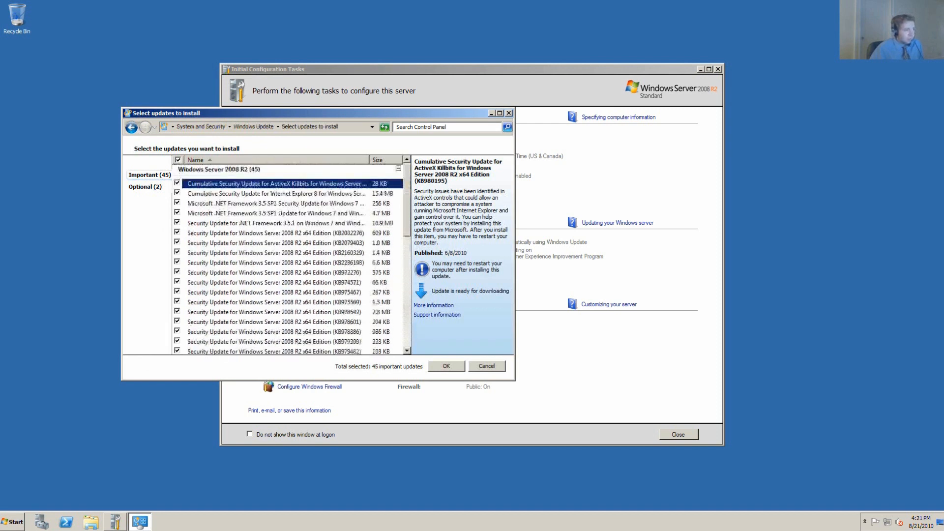
pyautogui.click(486, 366)
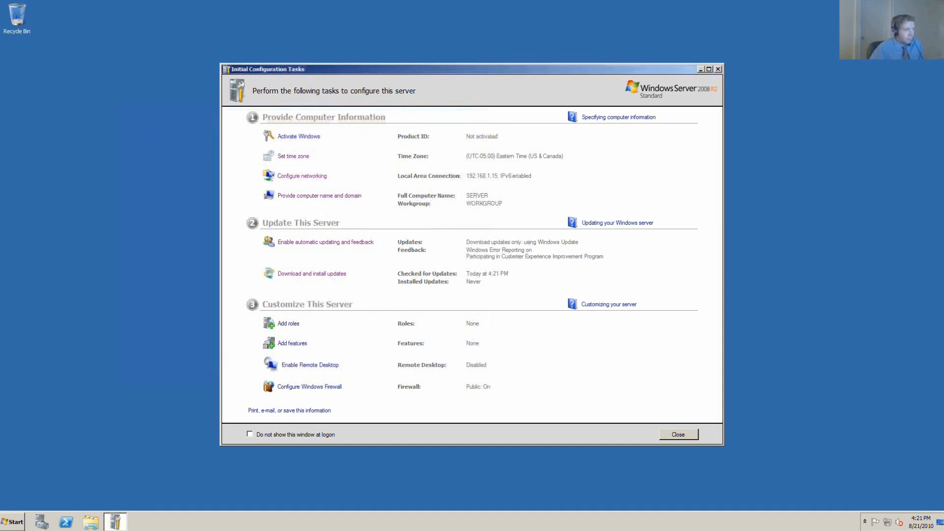
pyautogui.moveTo(288, 323)
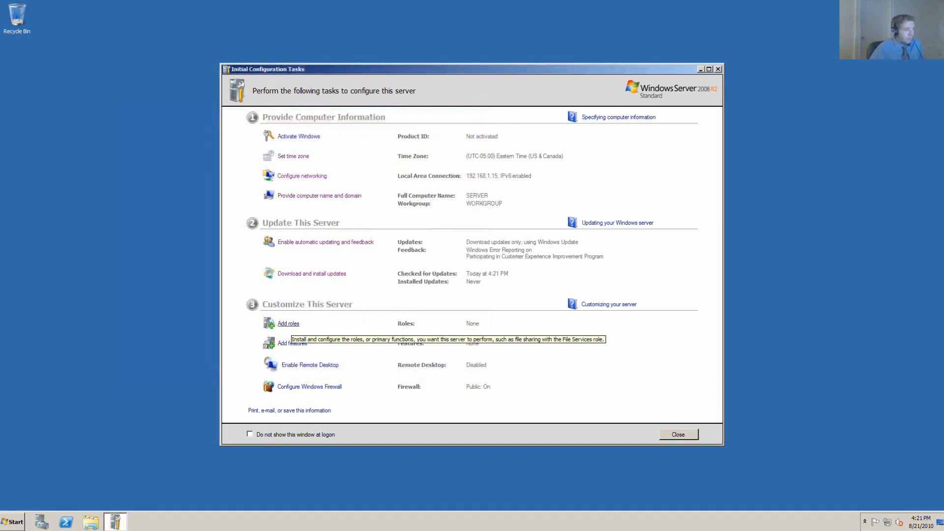
pyautogui.moveTo(292, 342)
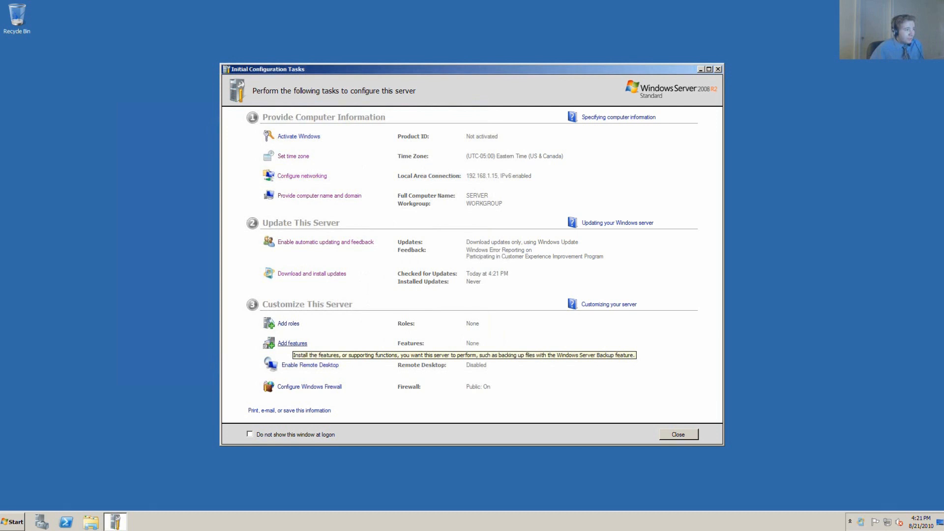
pyautogui.moveTo(310, 365)
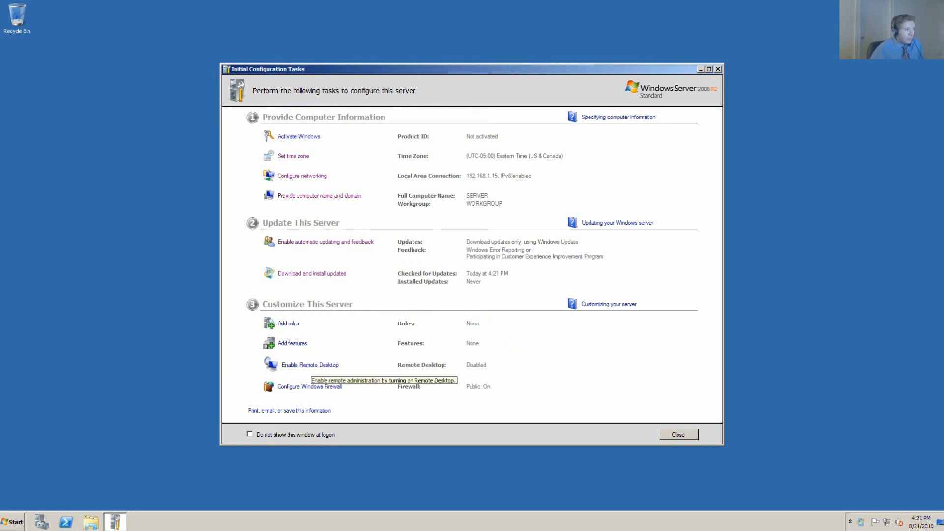
pyautogui.moveTo(310, 386)
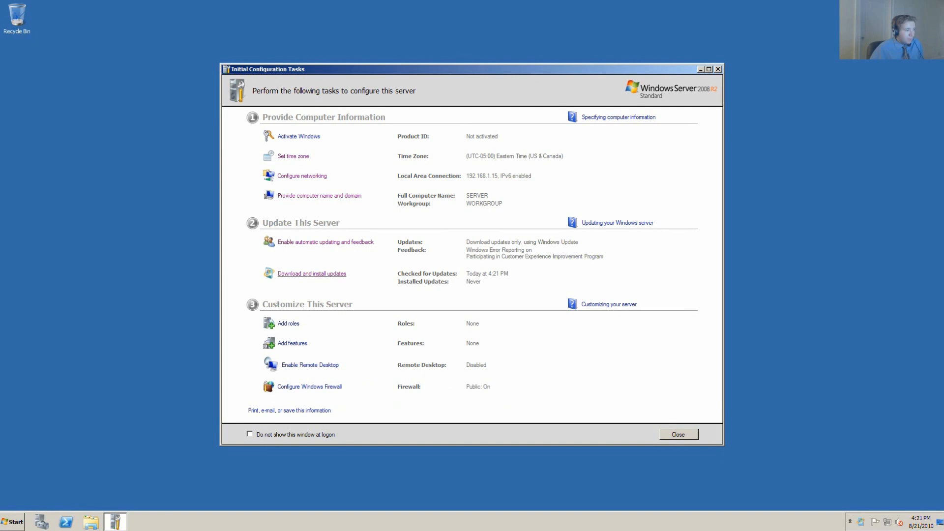
# Download and install the 45 pending updates, finishing today at 6:55 PM
pyautogui.click(311, 273)
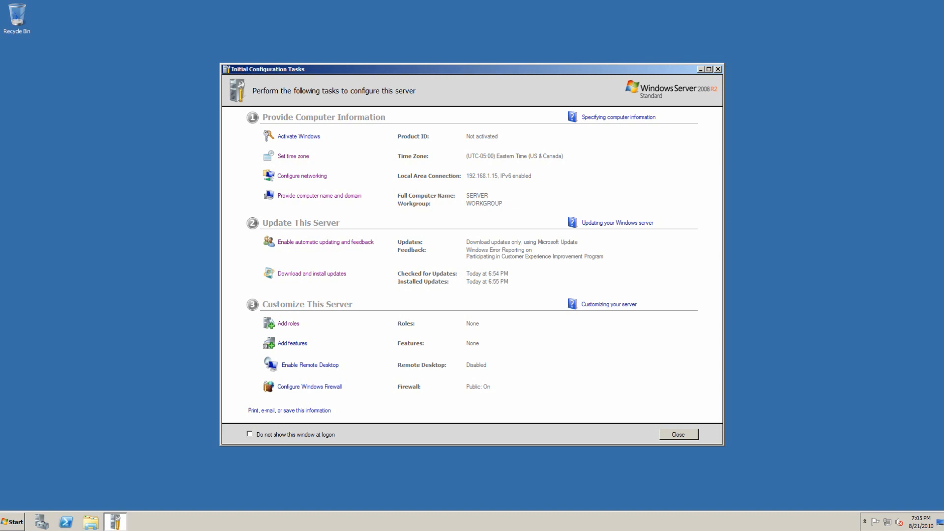
pyautogui.moveTo(288, 324)
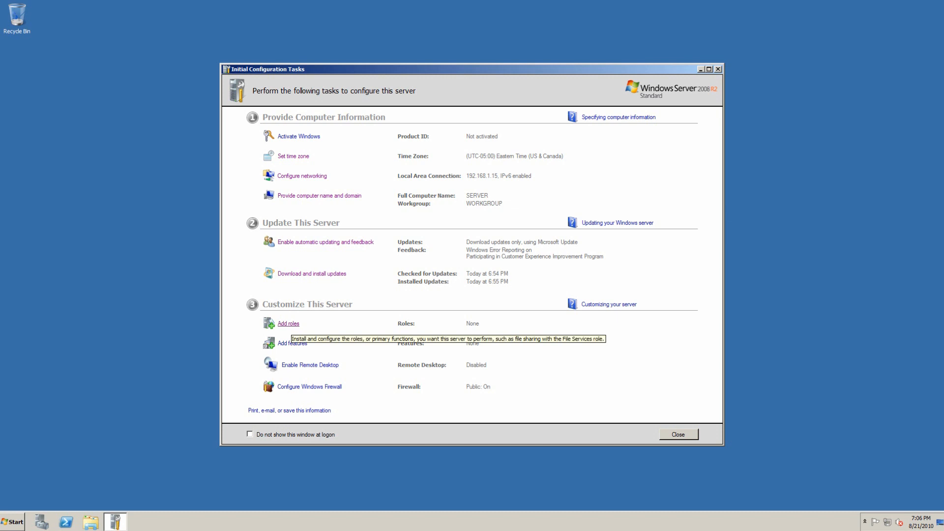
# Launch the Add Roles Wizard and move past Before You Begin to the roles list
pyautogui.click(288, 323)
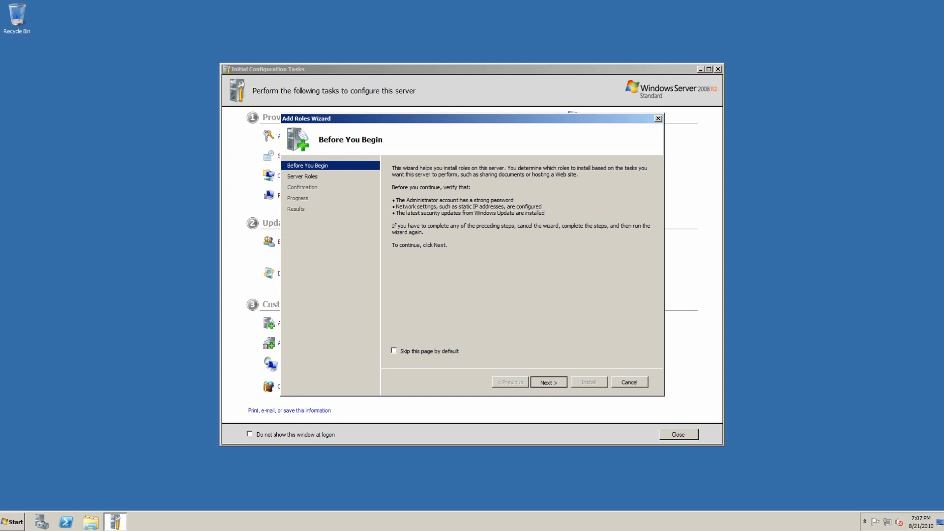
pyautogui.click(548, 381)
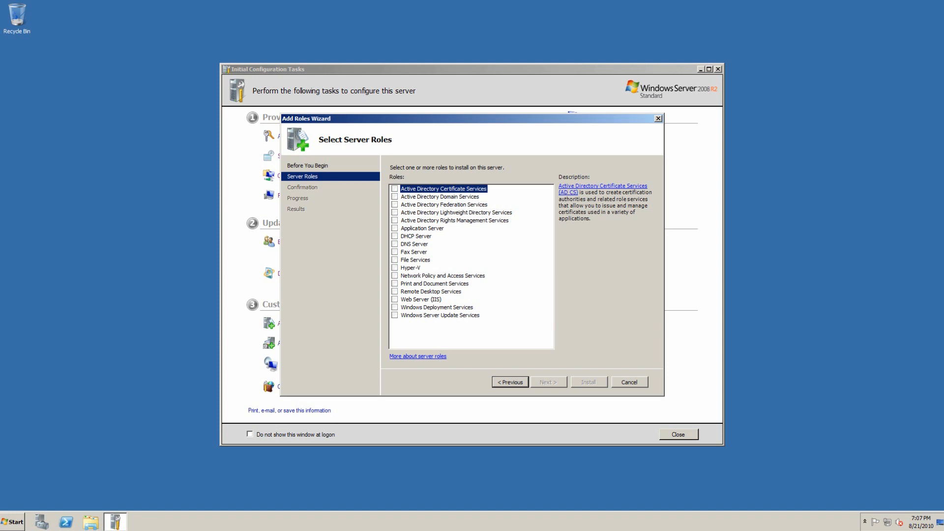
# Select Active Directory Domain Services with required .NET Framework 3.5.1 features and reach its introduction
pyautogui.click(441, 197)
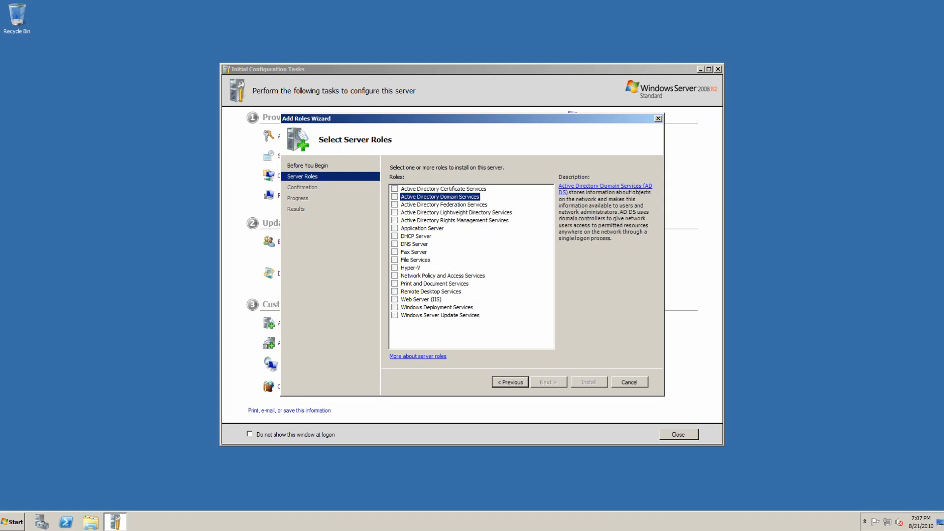
pyautogui.click(395, 196)
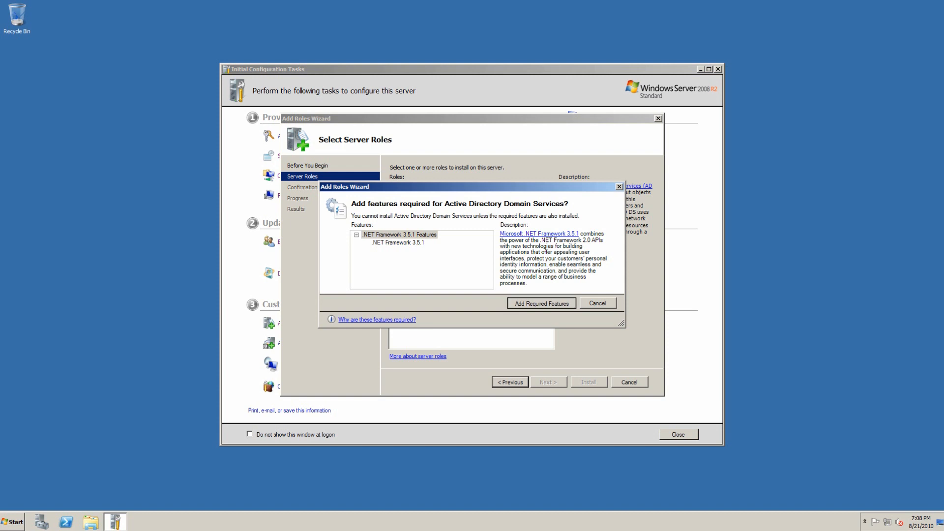
pyautogui.click(540, 303)
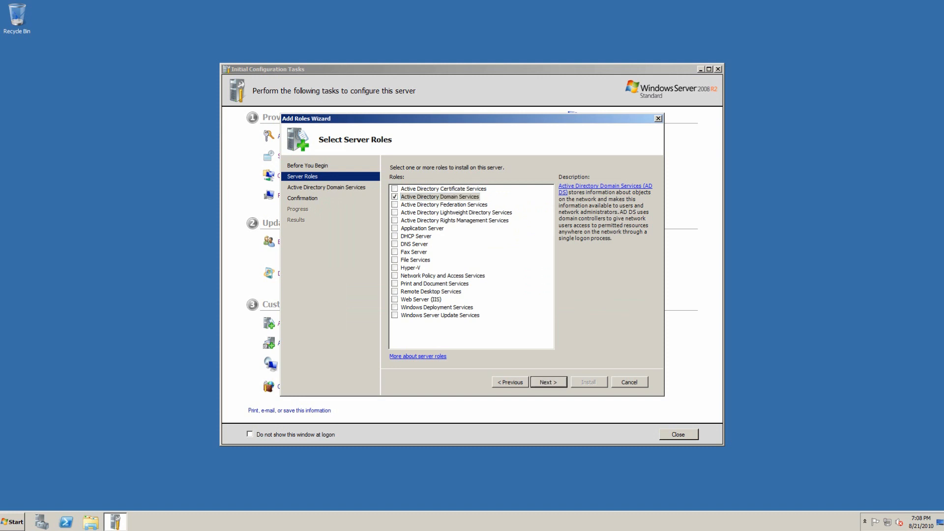
pyautogui.click(548, 382)
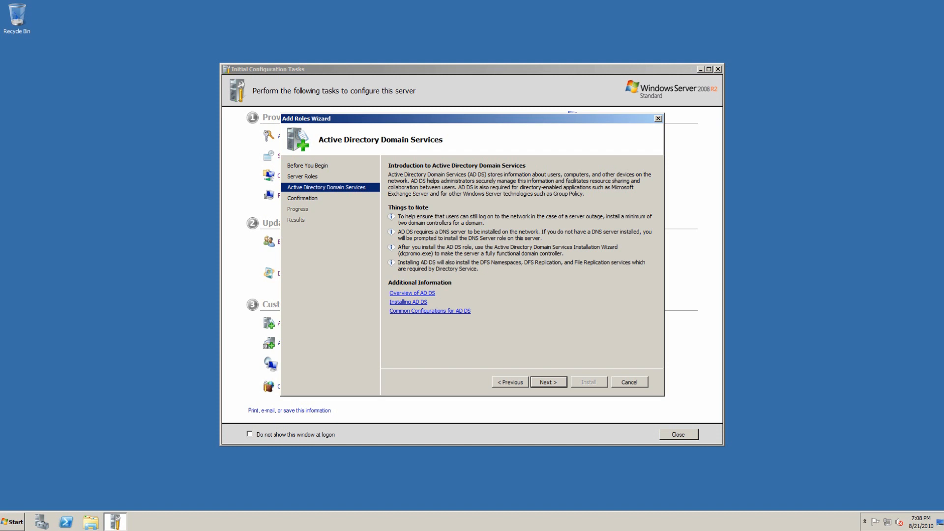
# Advance to Confirm Installation Selections listing AD DS and .NET Framework 3.5.1
pyautogui.click(548, 382)
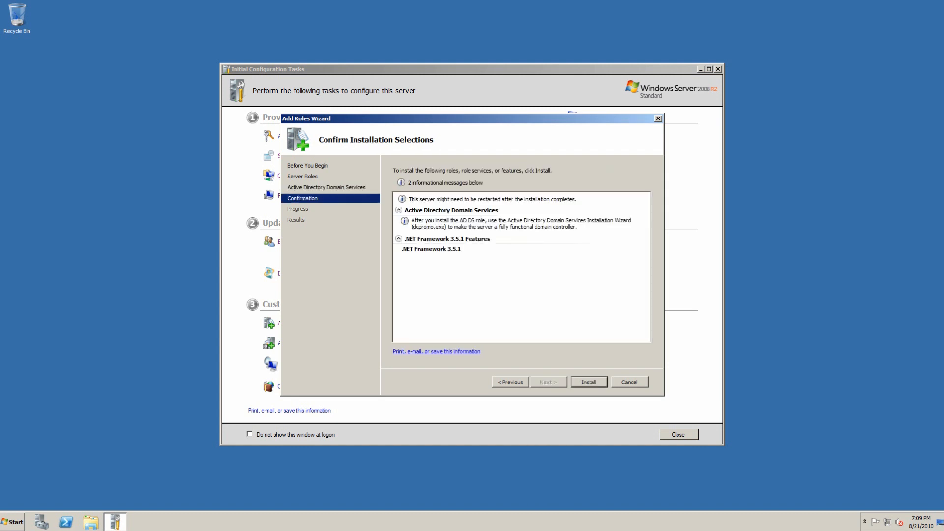